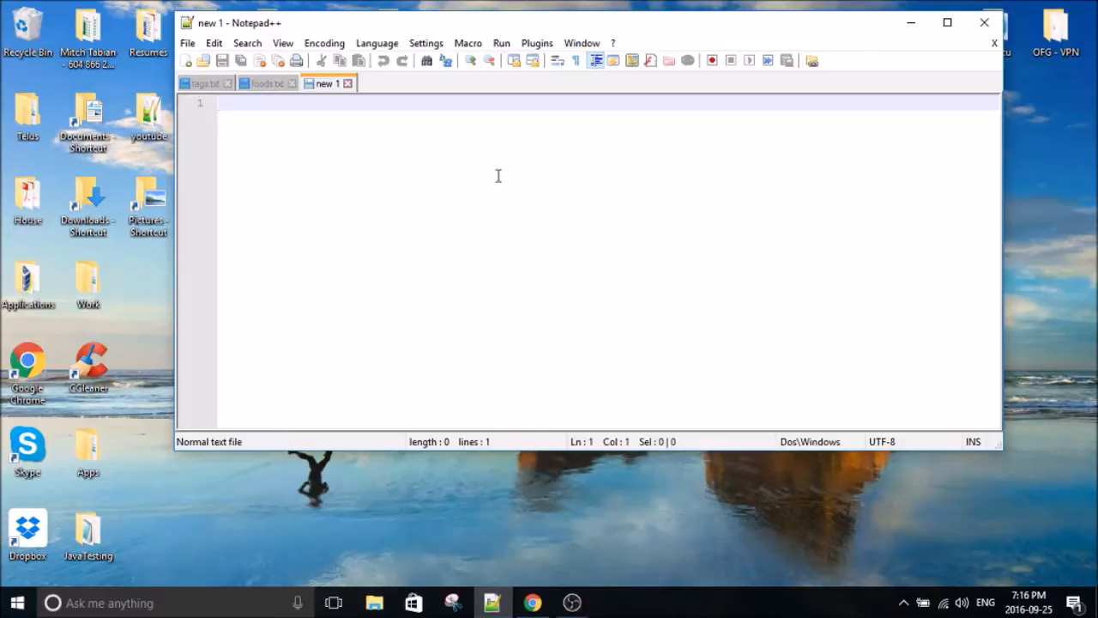
Show foods.txt and select all twelve food lines from icecream to yogurt.
left_click(265, 83)
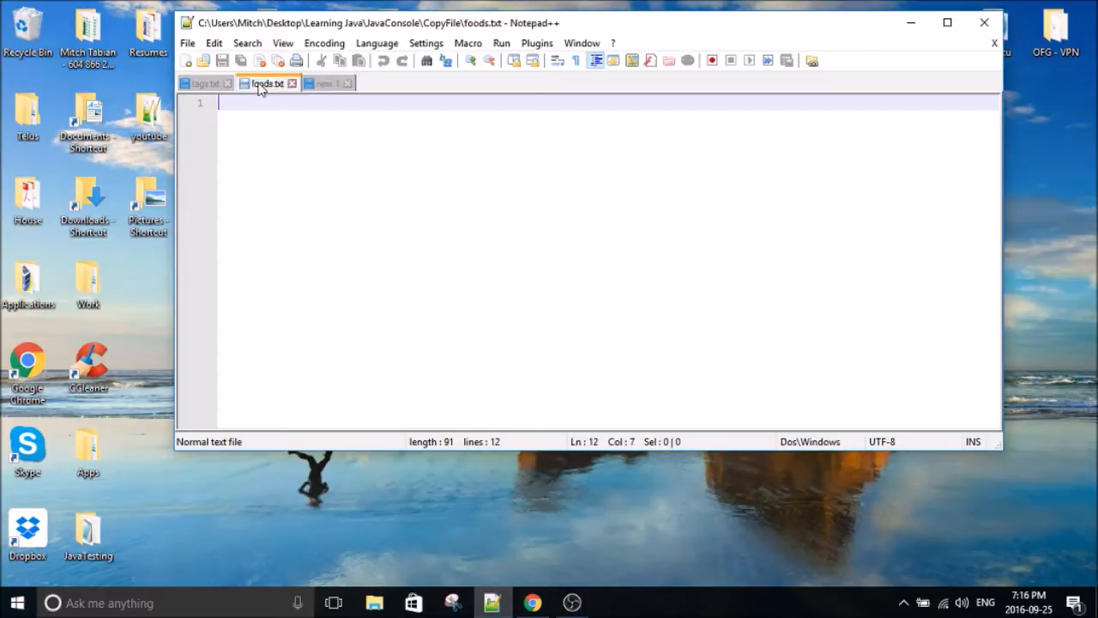
left_click(266, 83)
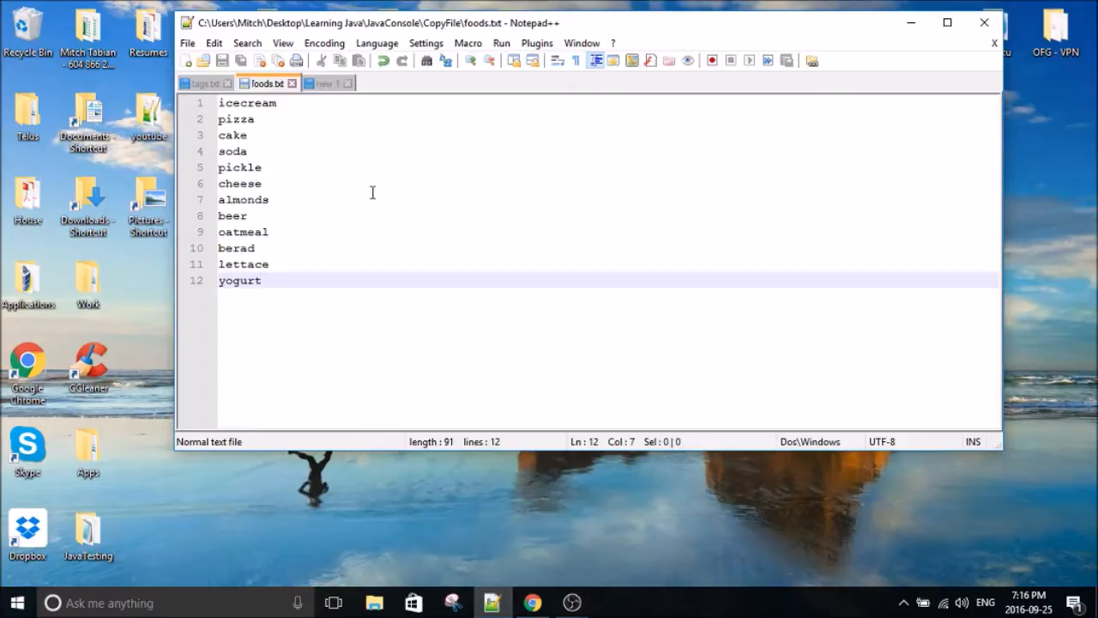
left_click(249, 134)
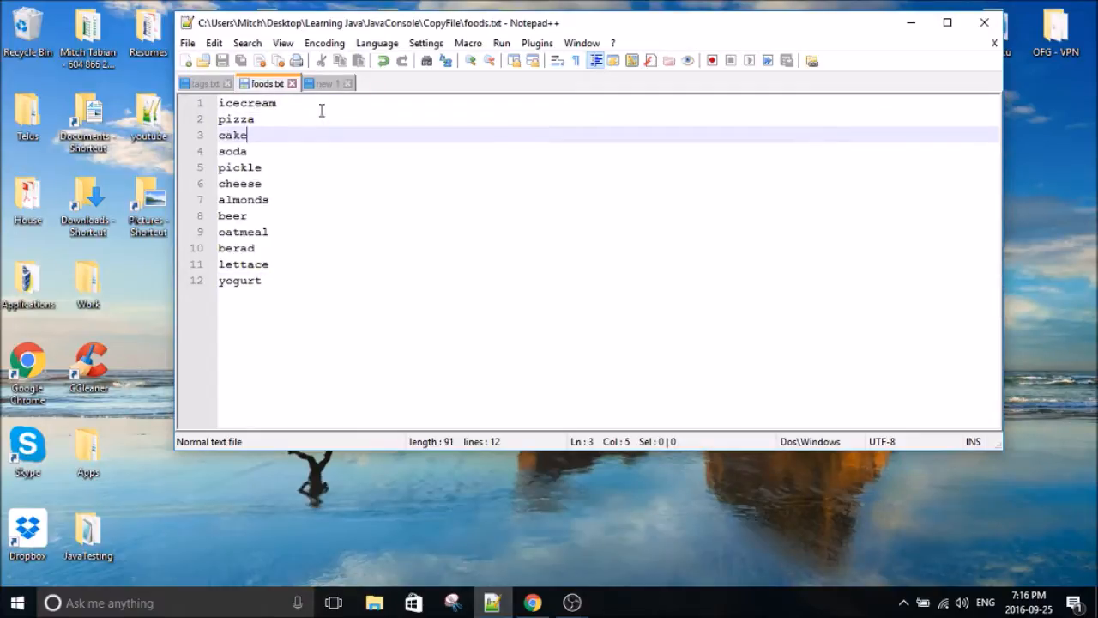
mouse_move(311, 156)
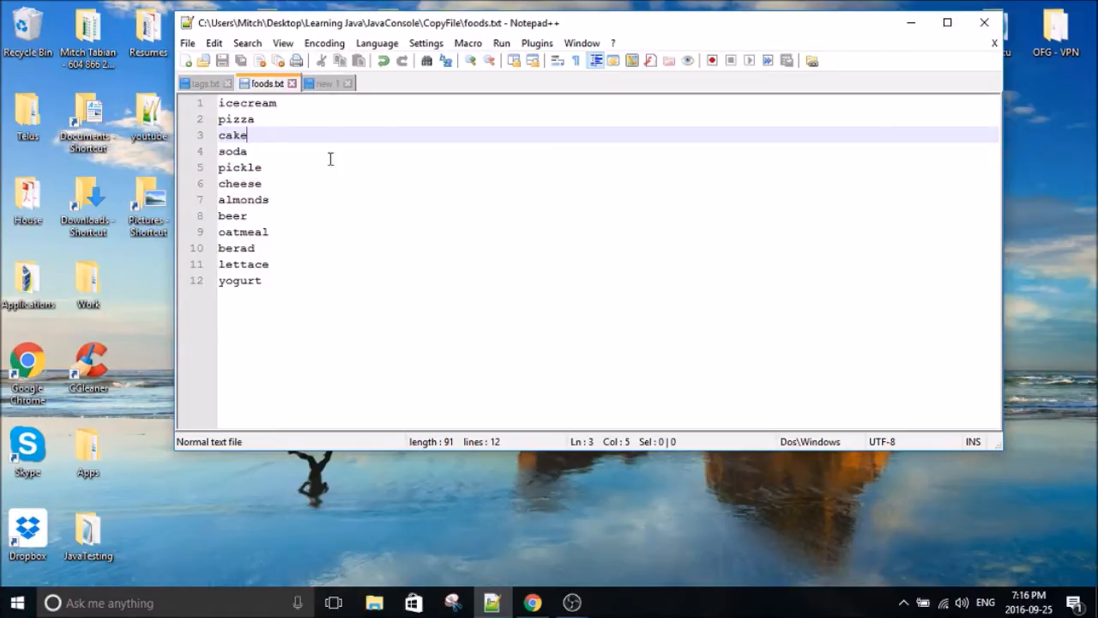
mouse_move(292, 158)
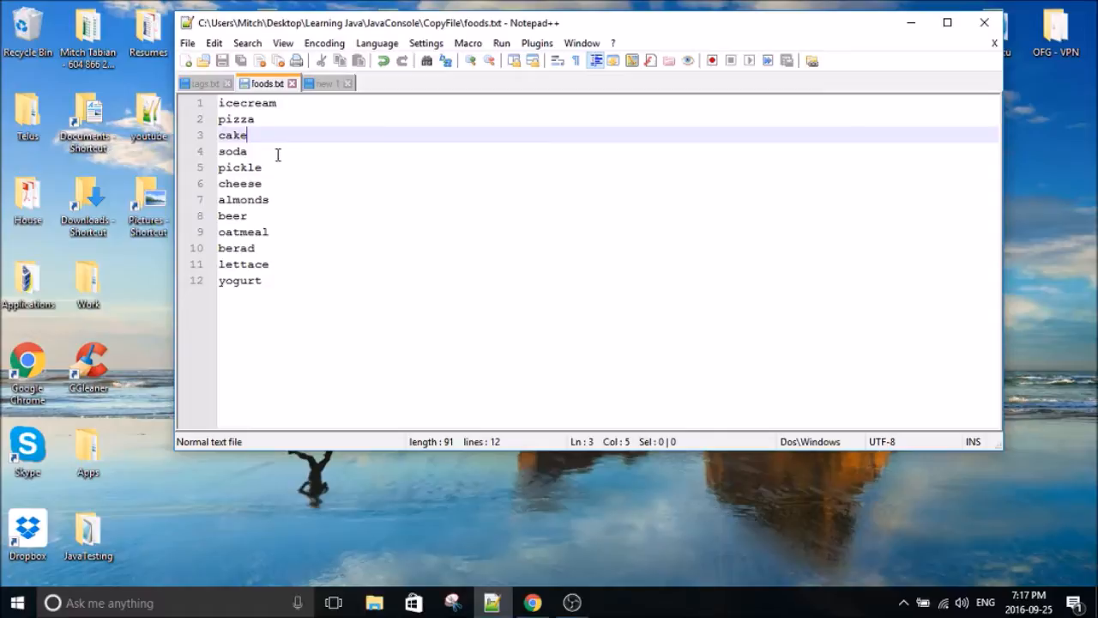
left_click(244, 151)
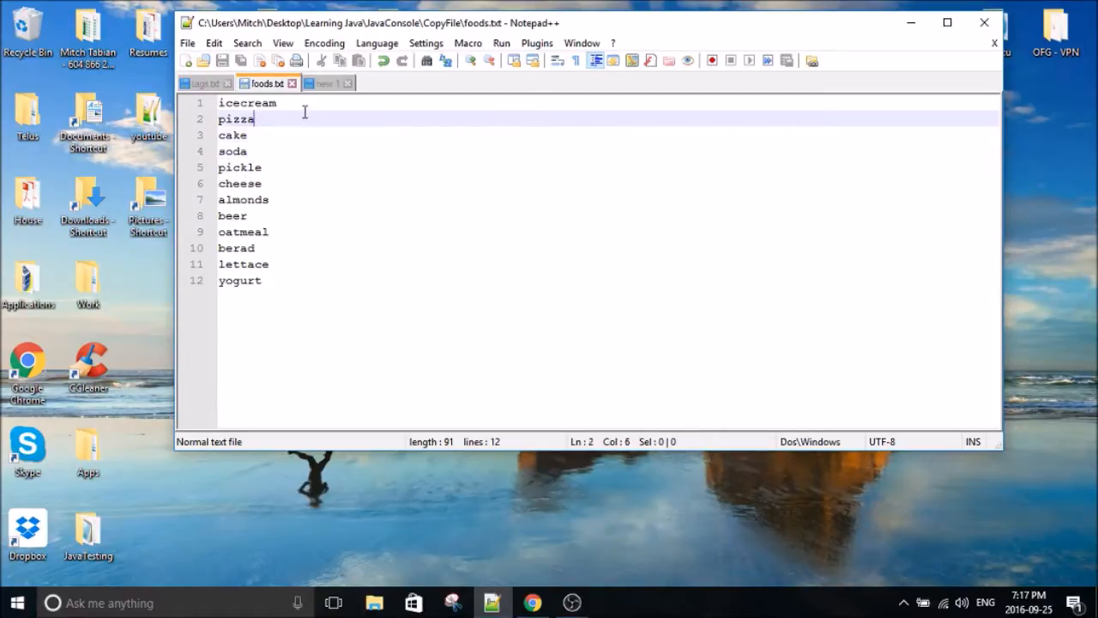
left_click(277, 103)
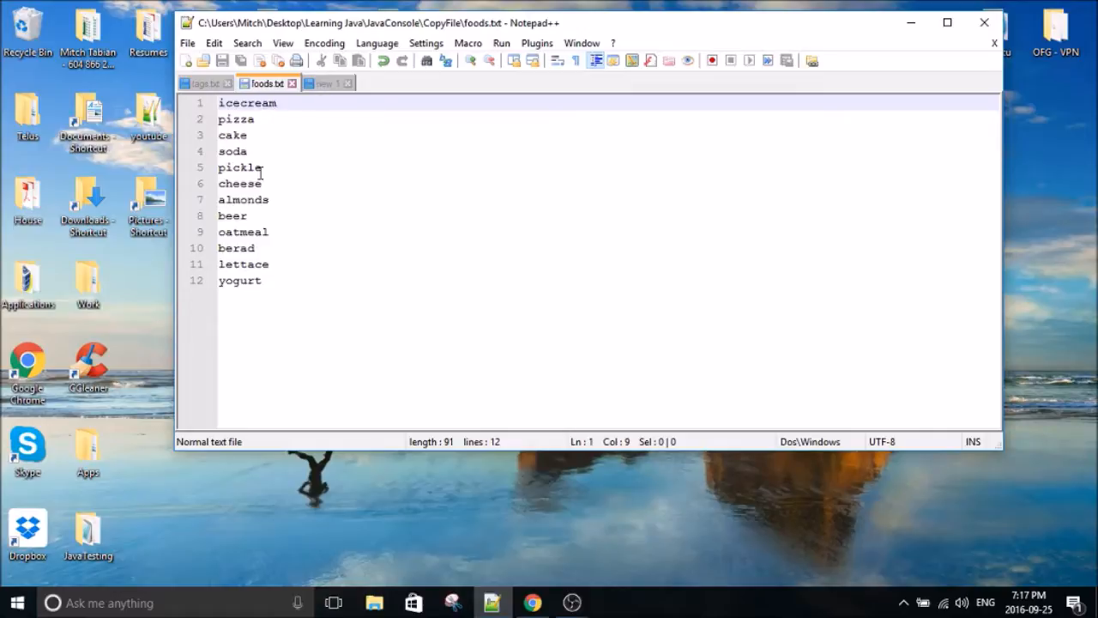
key("ctrl+a")
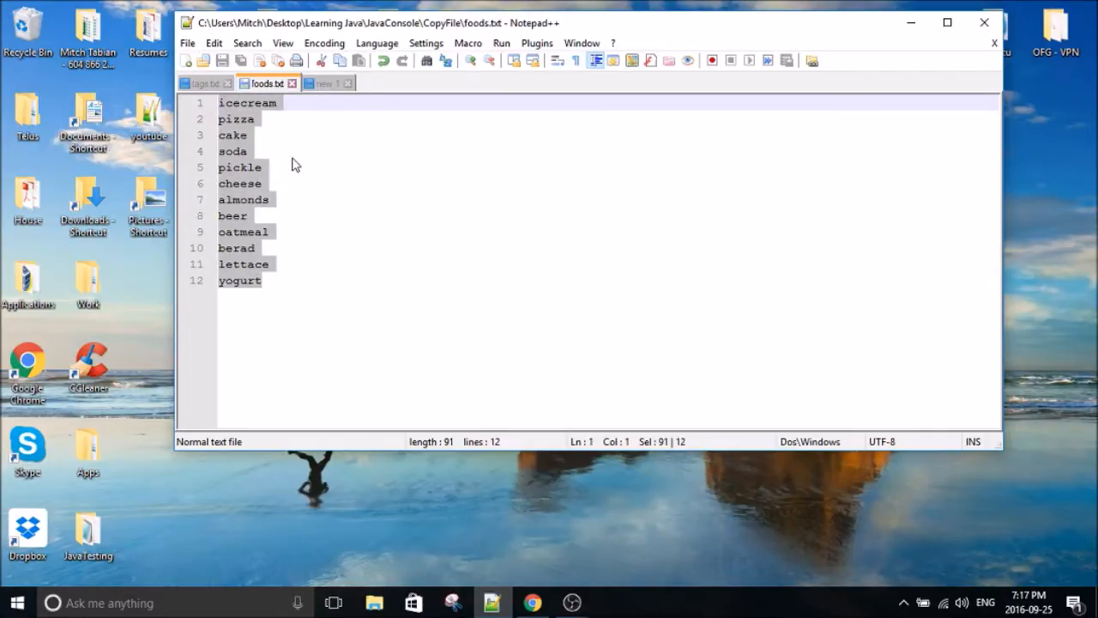
Save the empty new document as CopyFile.java in the CopyFile folder.
left_click(247, 151)
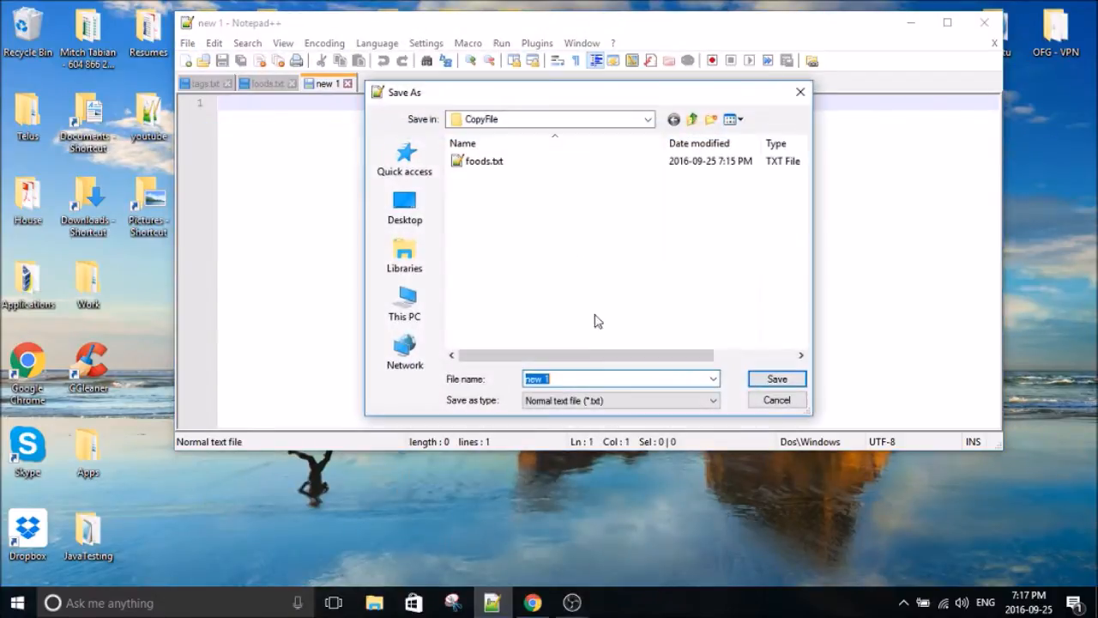
mouse_move(583, 343)
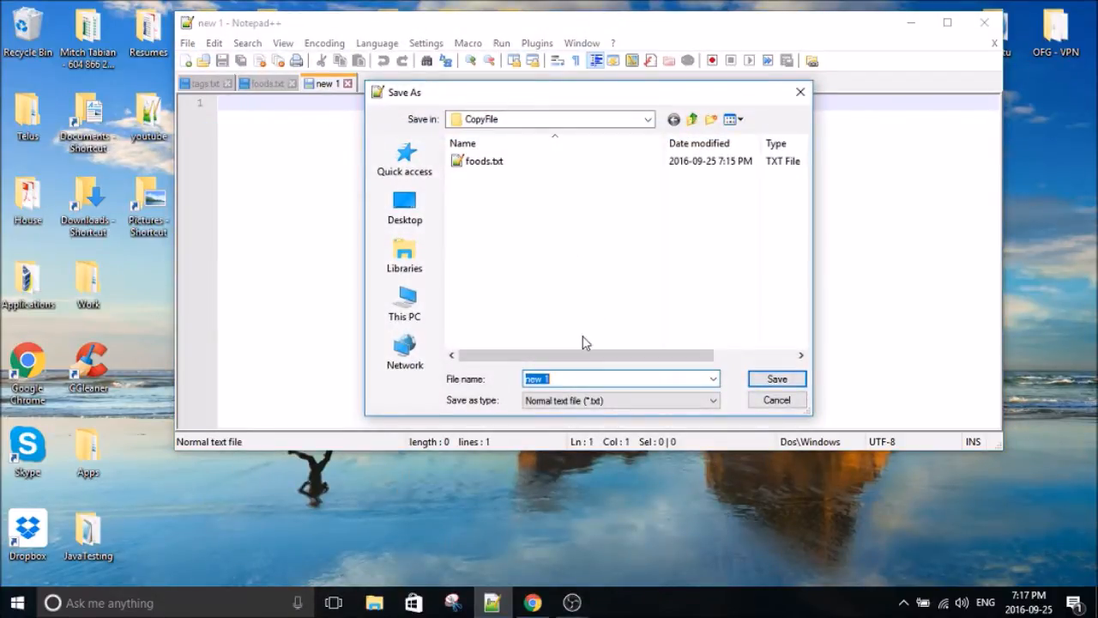
type("CopyFile")
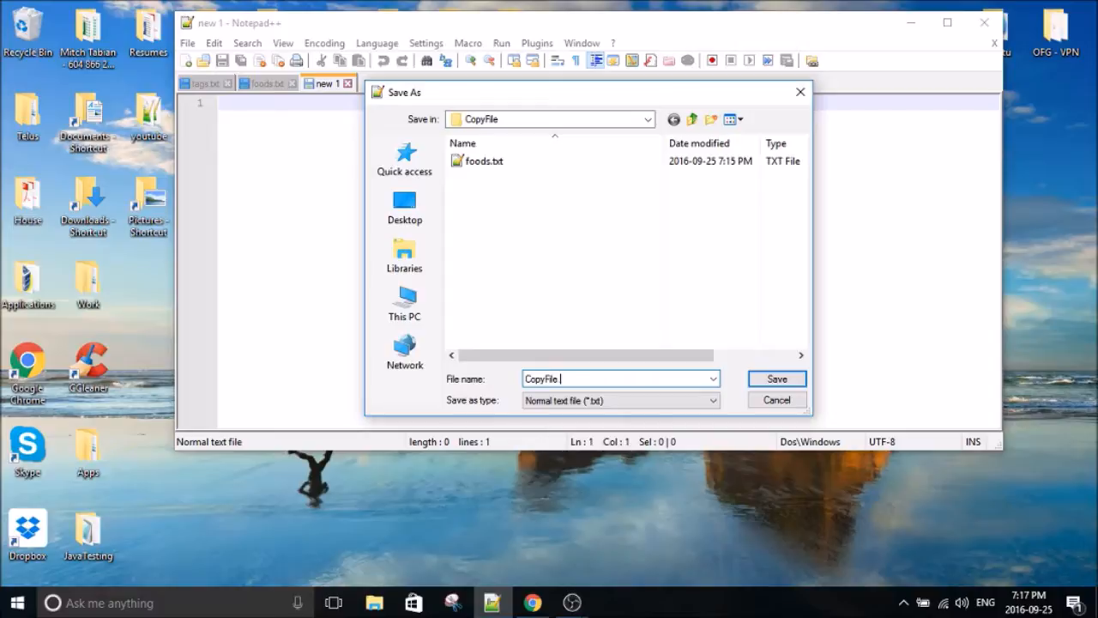
type(".java")
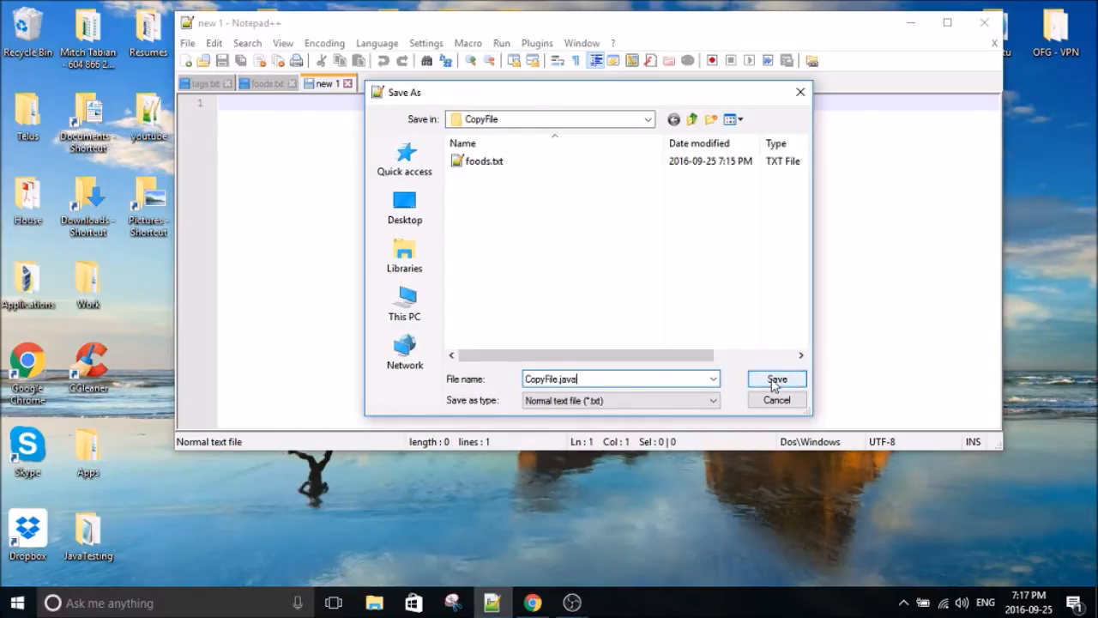
left_click(776, 379)
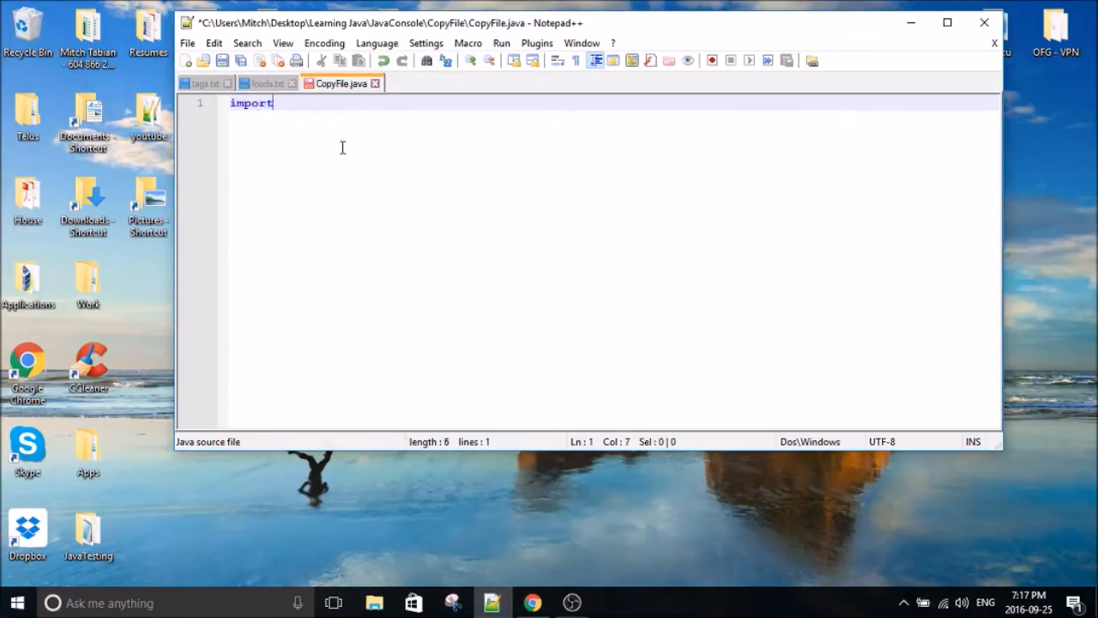
Write the import java.io.* and import java.io.BufferedWriter lines at the top of CopyFile.java.
type("java.io")
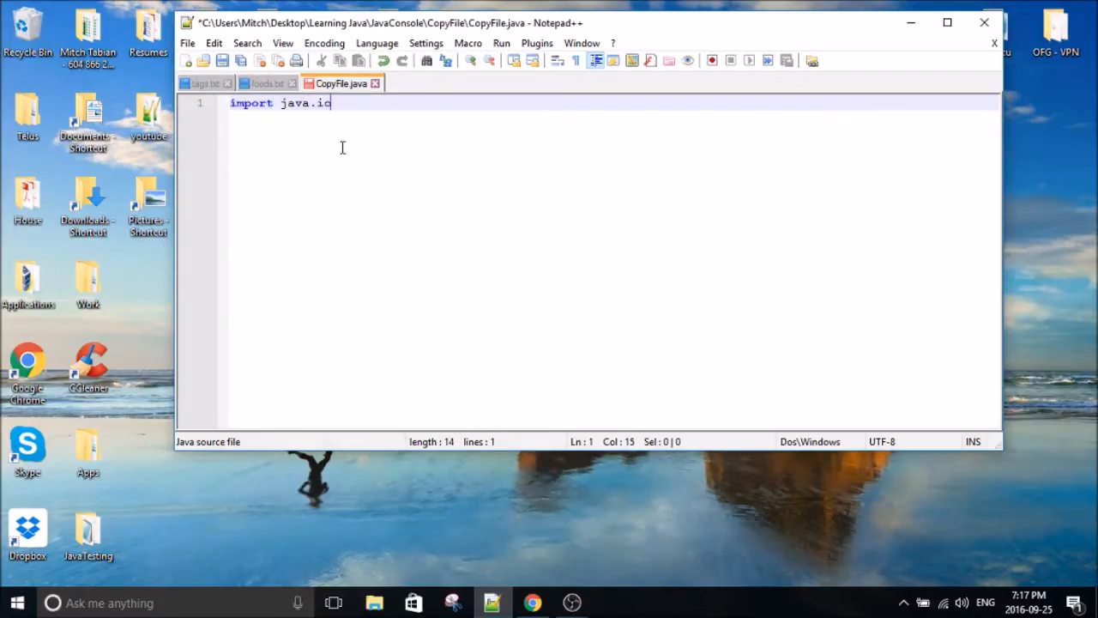
type(".*;")
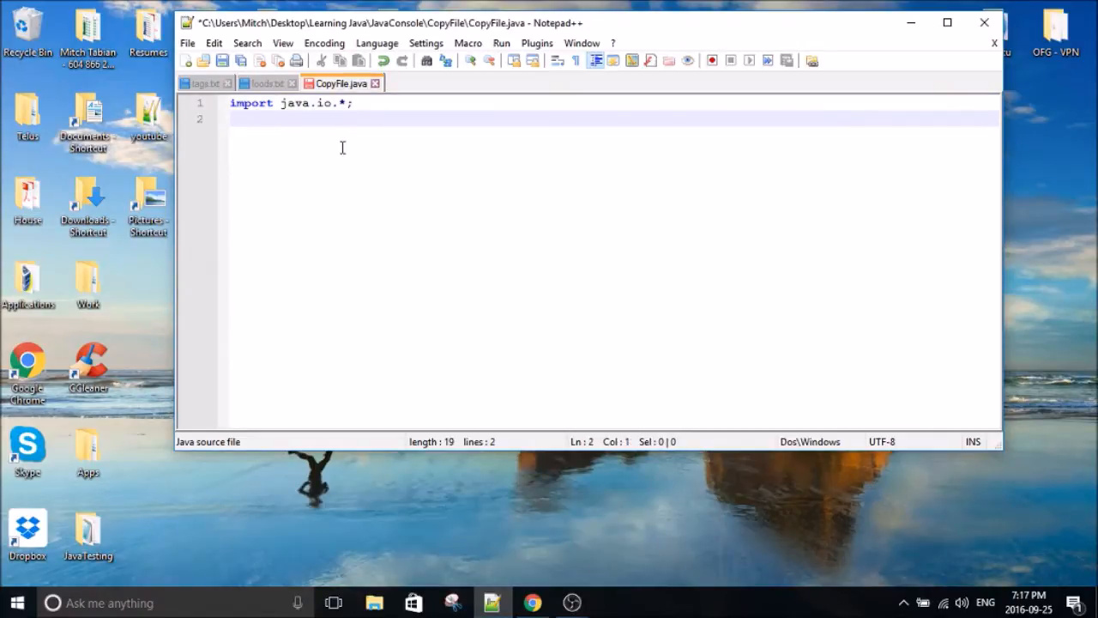
type("import")
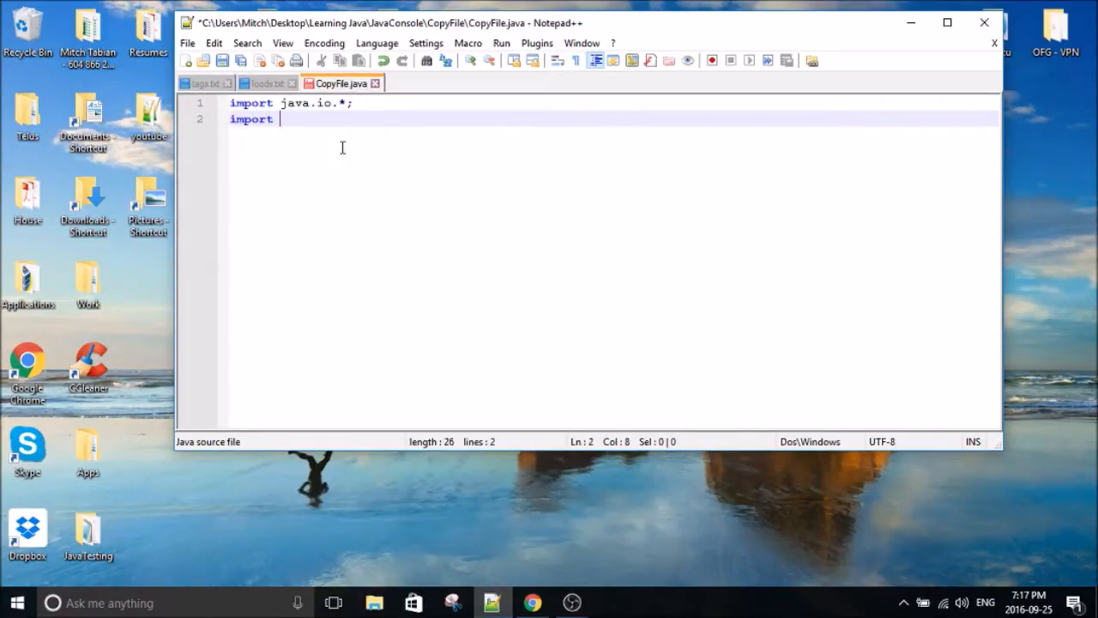
type("java.io")
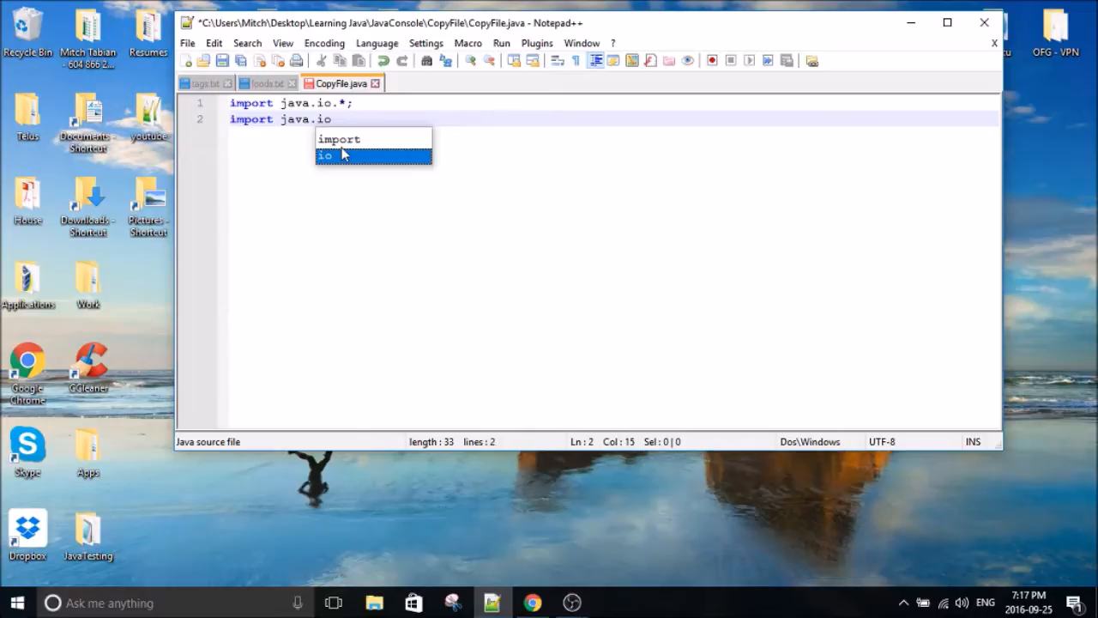
type(".BufferedWriter;")
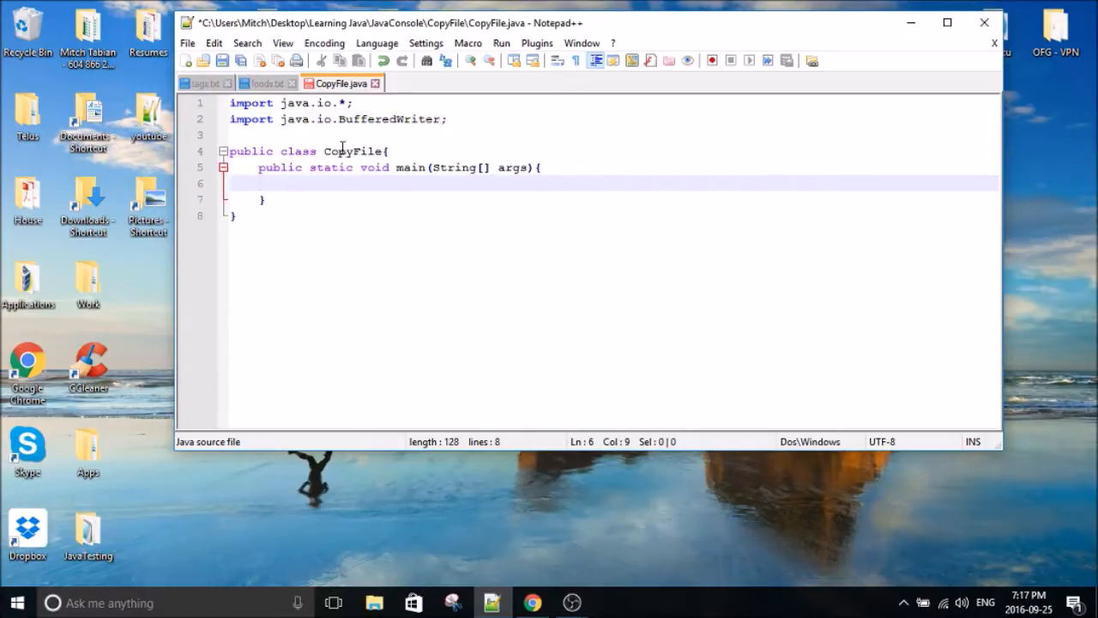
Declare BufferedReader input, String inputFile = args[0] and StringBuilder copiedText in main.
left_click(388, 151)
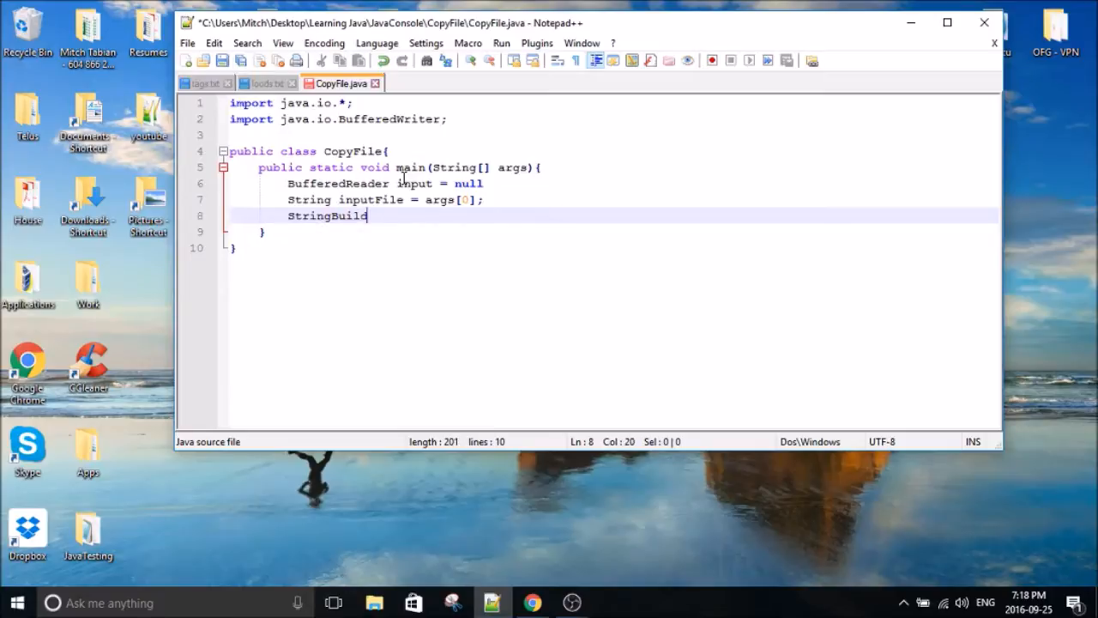
type("er copiedText = new St")
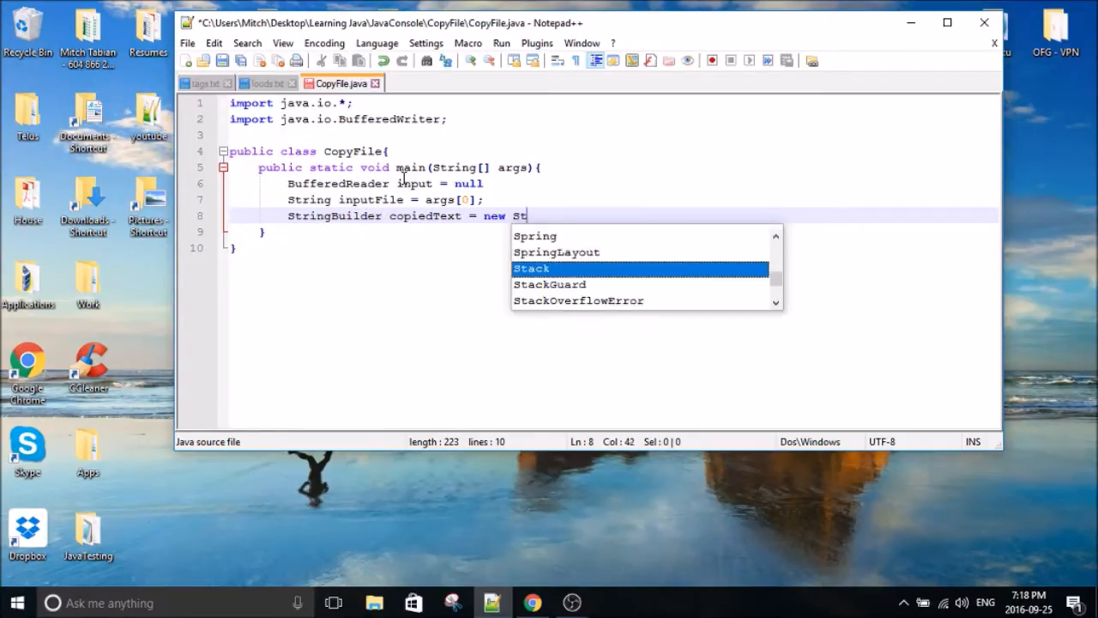
type("ringb")
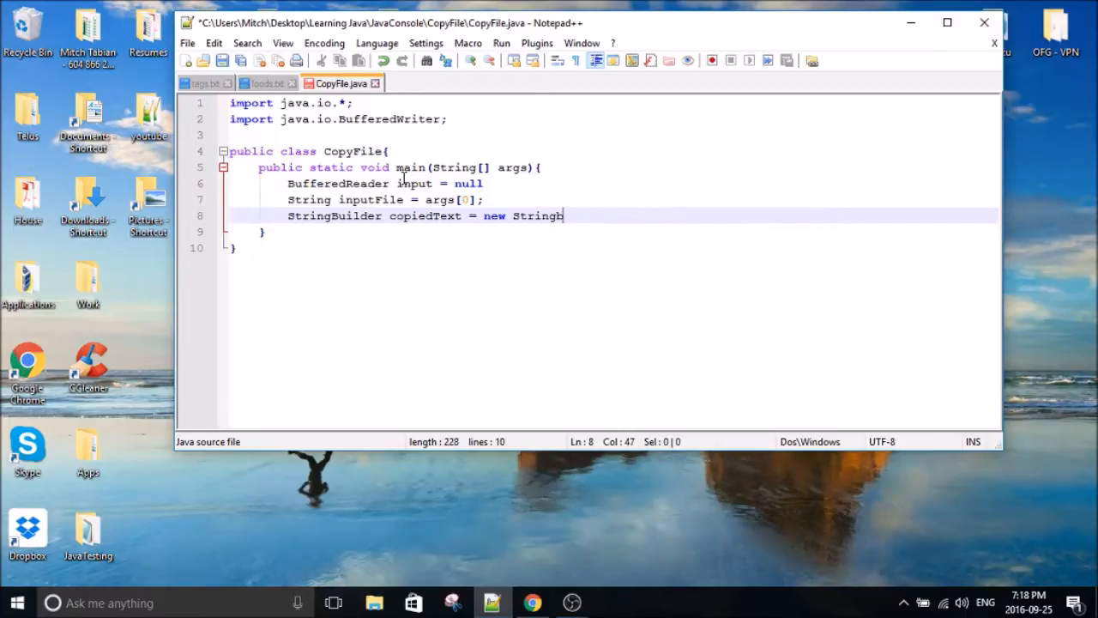
type("uilder();")
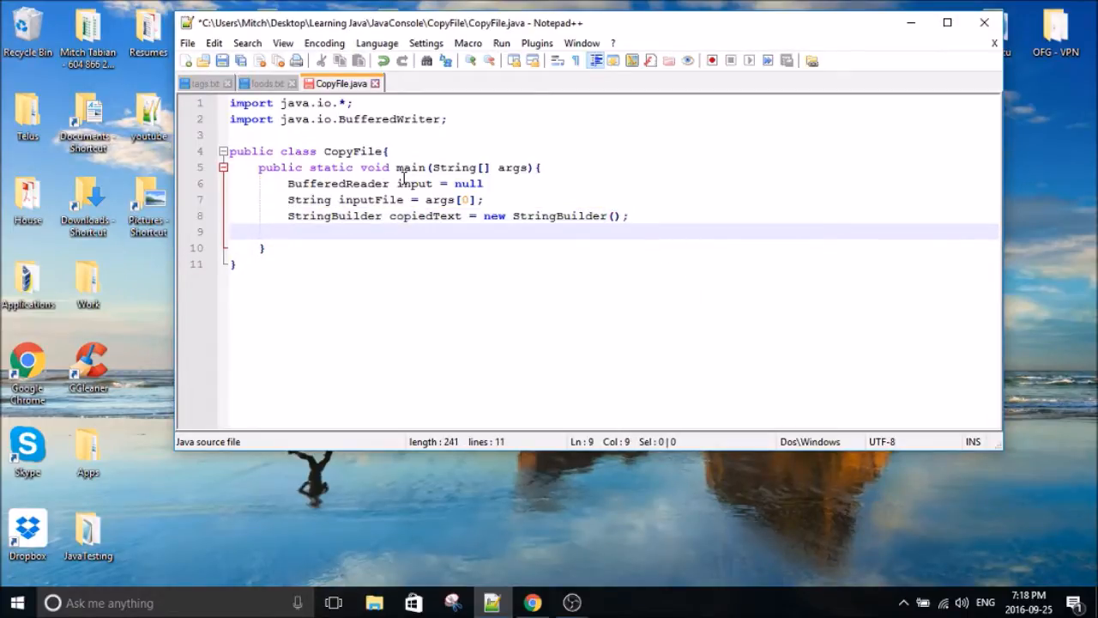
Declare String originalText and lineSeparator = System.getProperty("line.separator").
type("String ori")
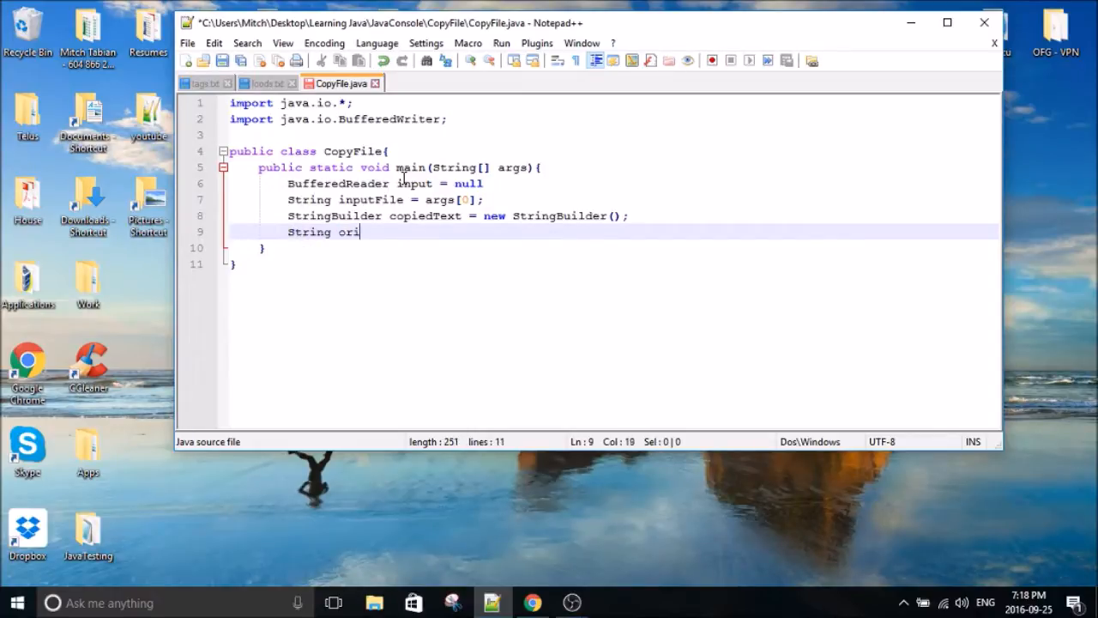
type("ginal")
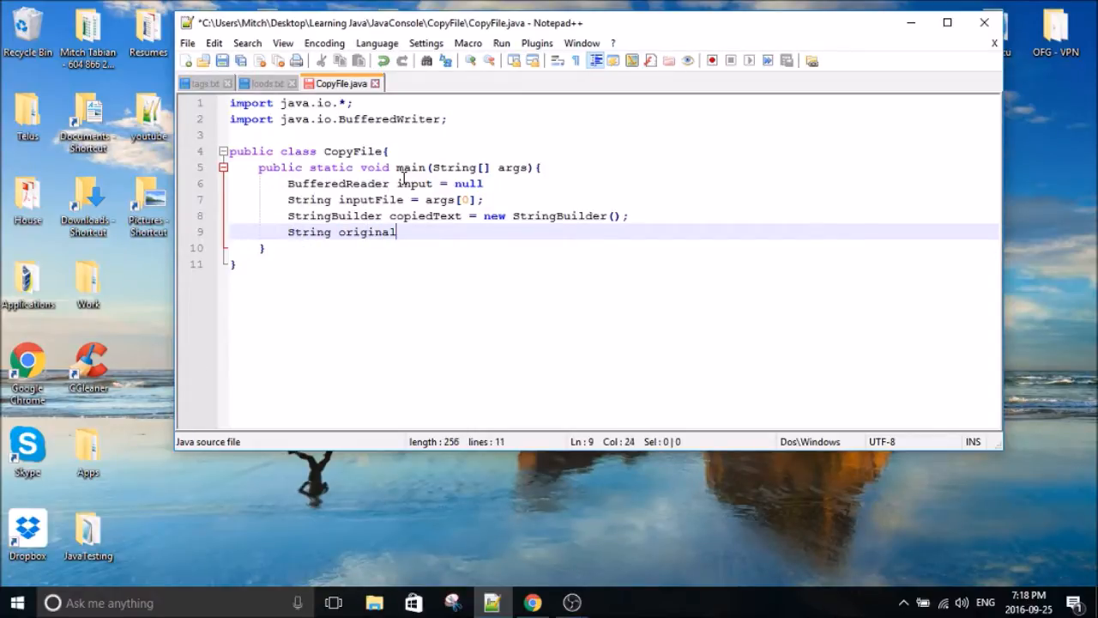
type("Text;")
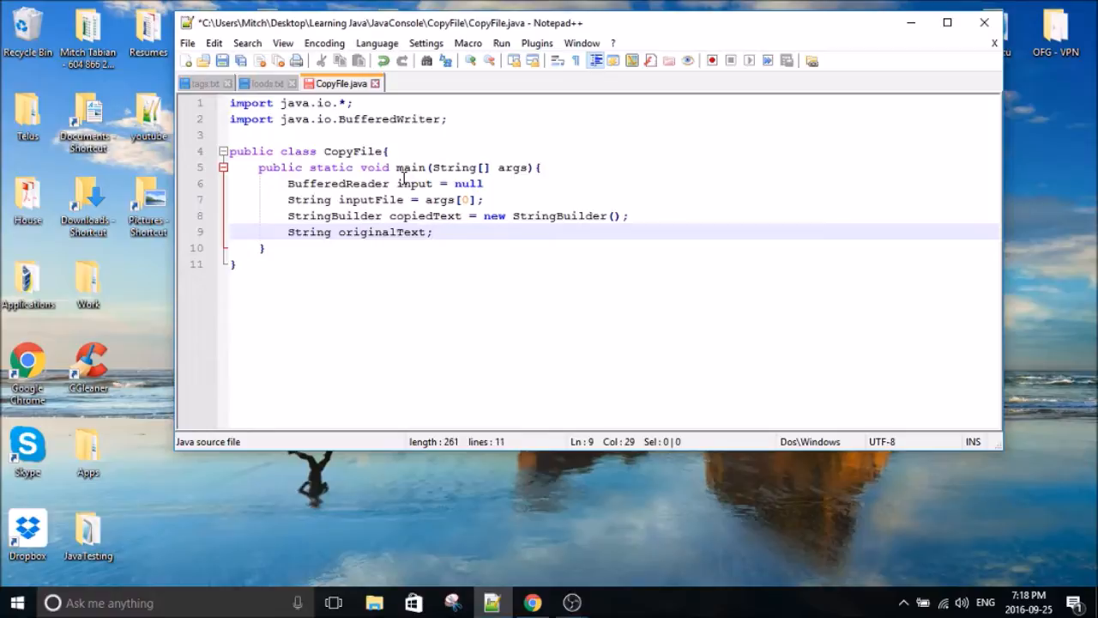
type("String l")
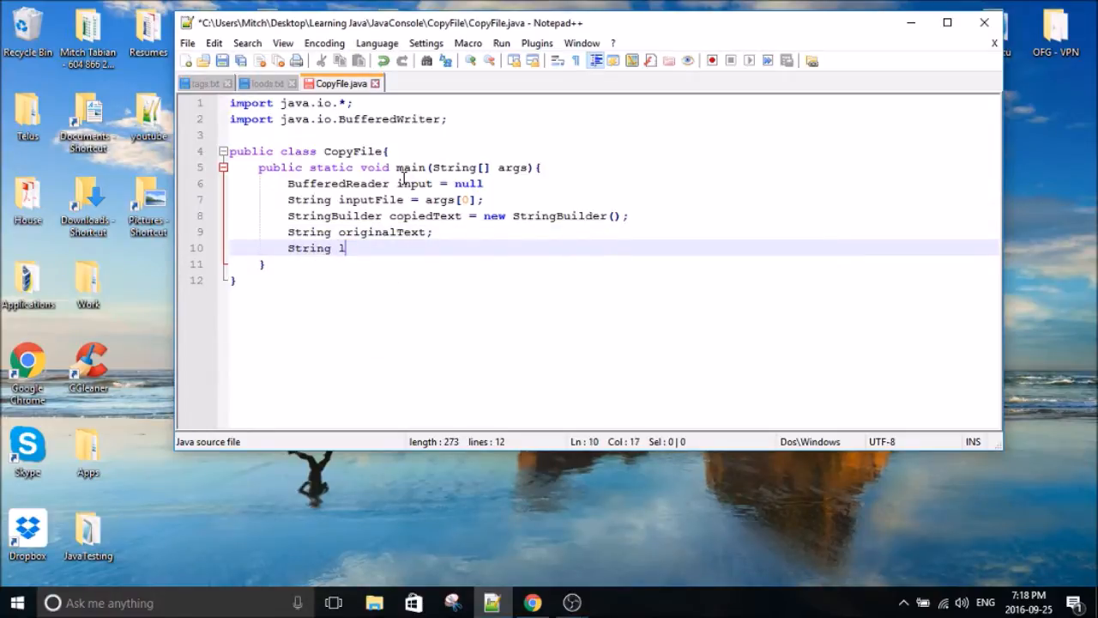
type("ineSeparat")
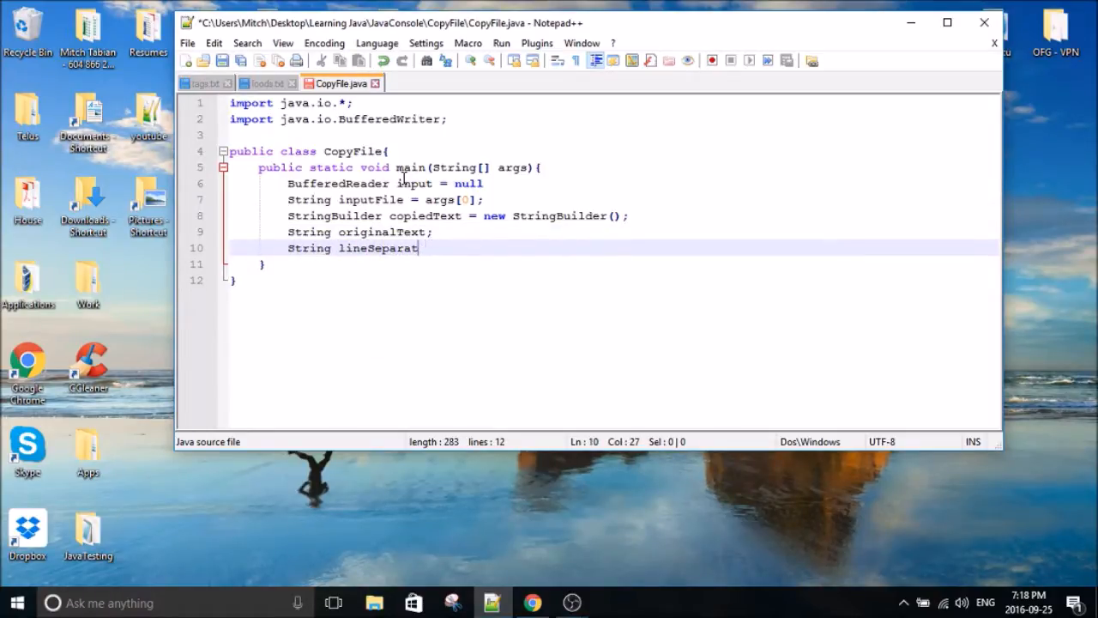
type("or  =")
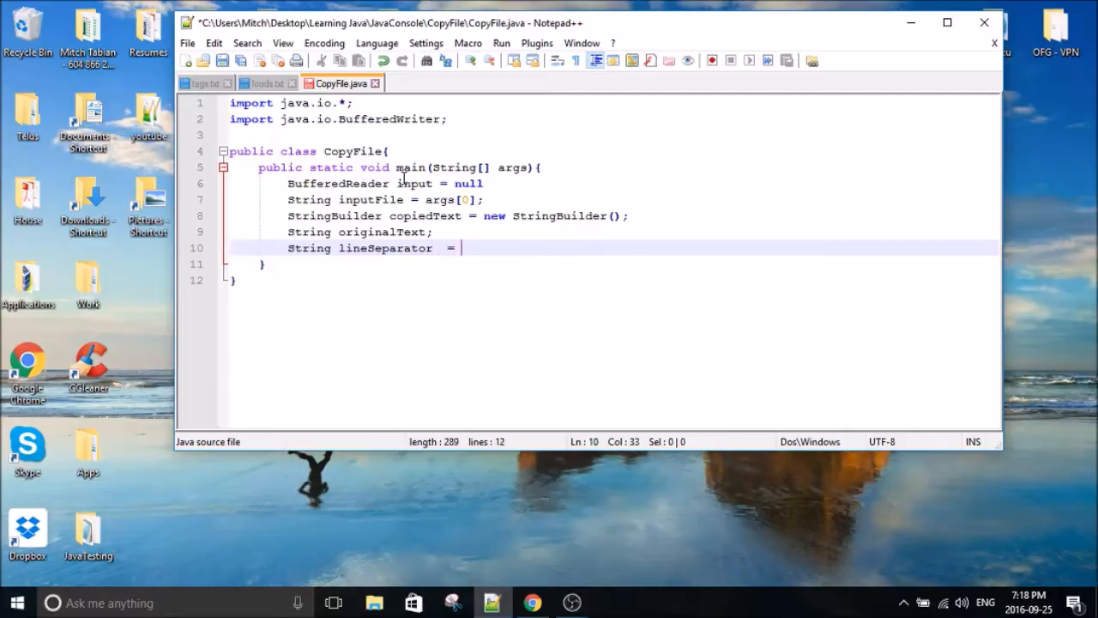
type("System.out")
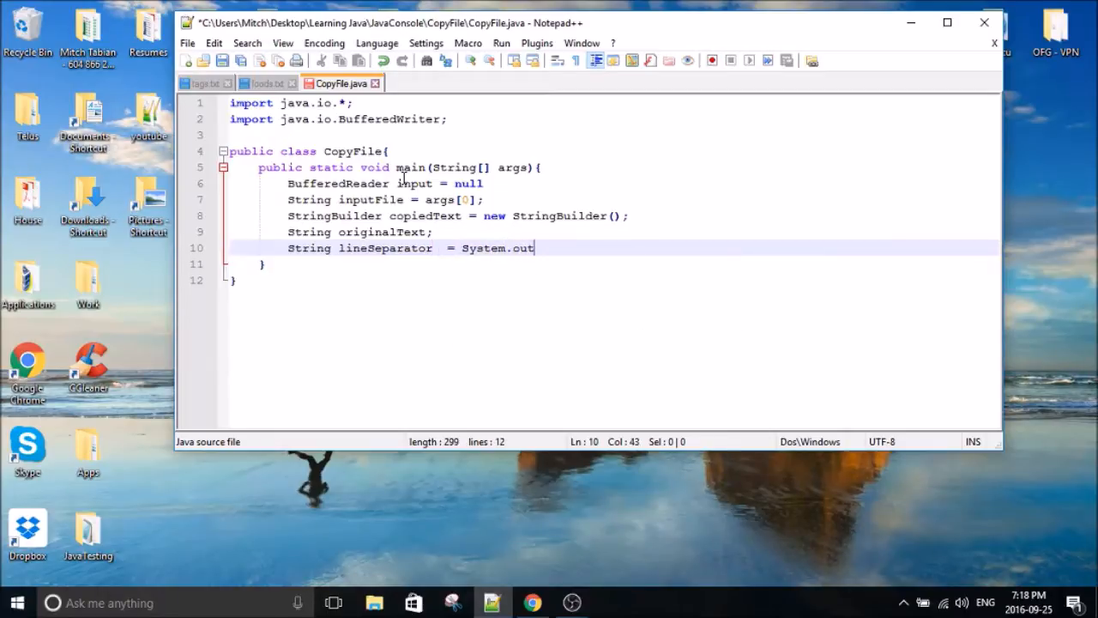
key("BackSpace")
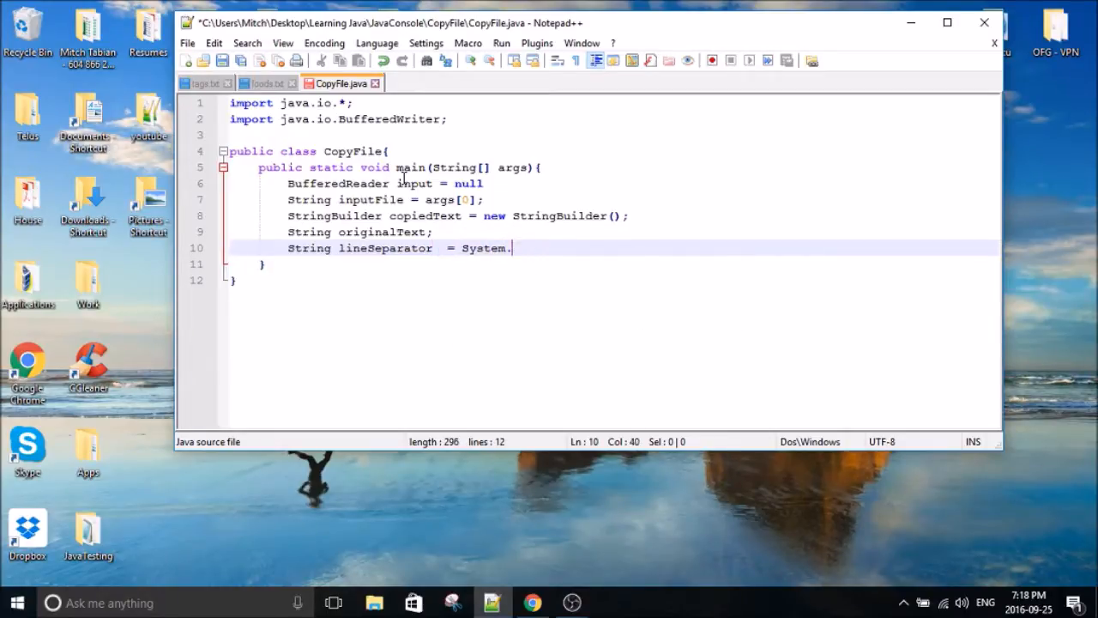
type("getProper")
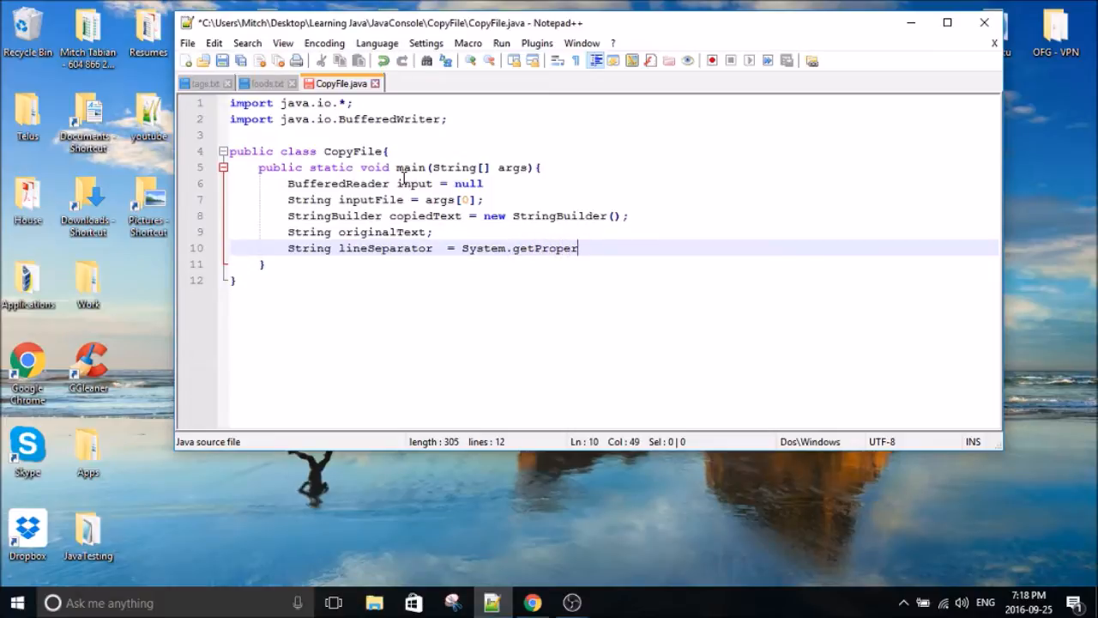
type("ty()")
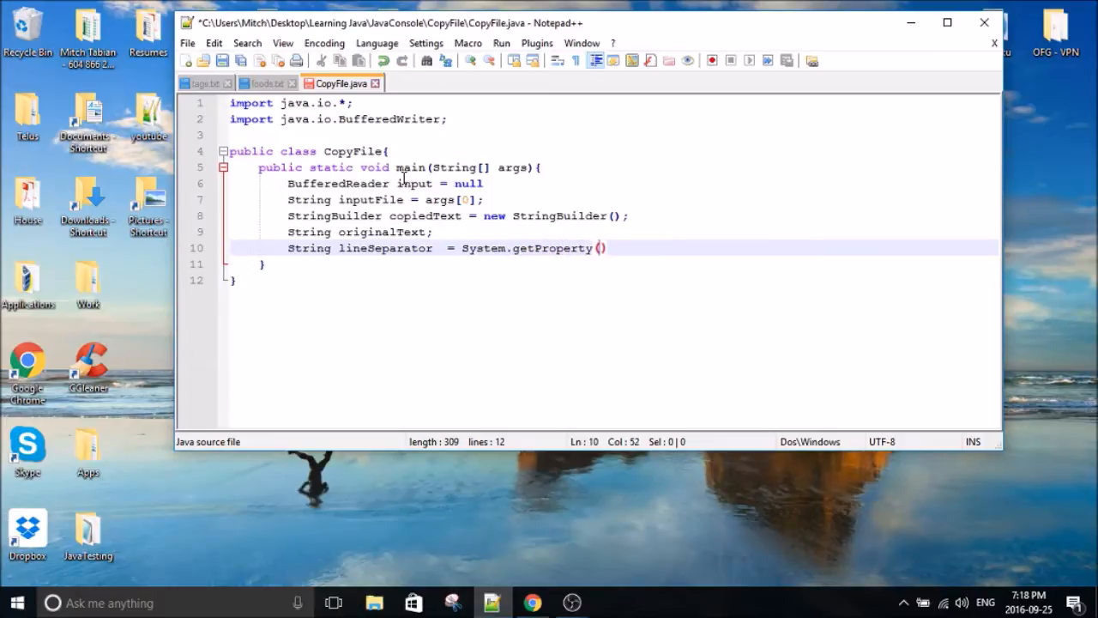
type("\"line.\"")
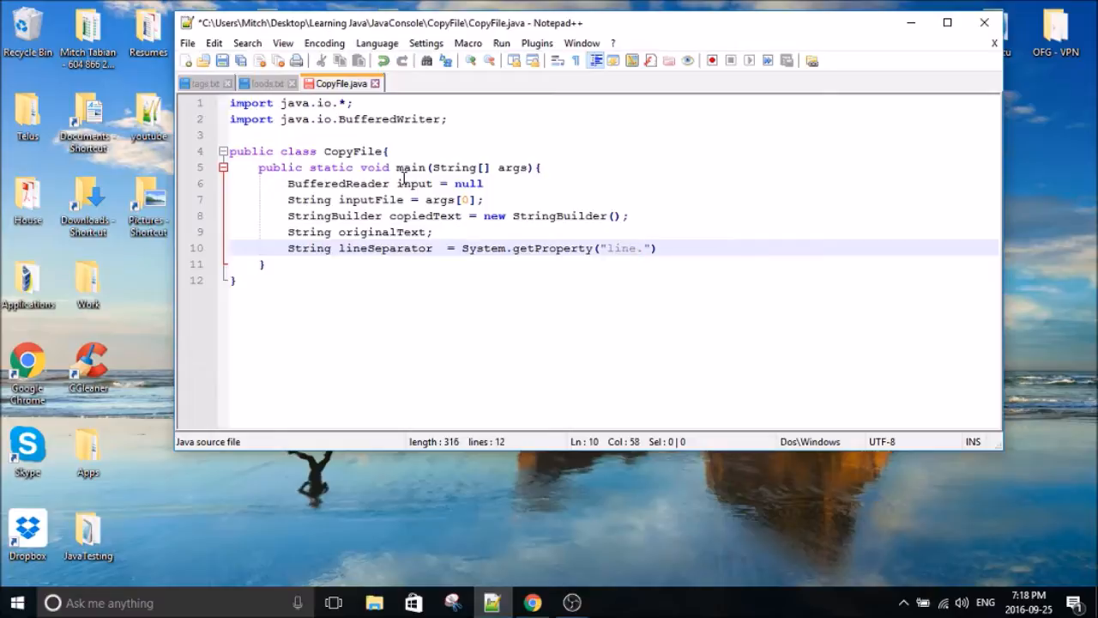
type("separator")
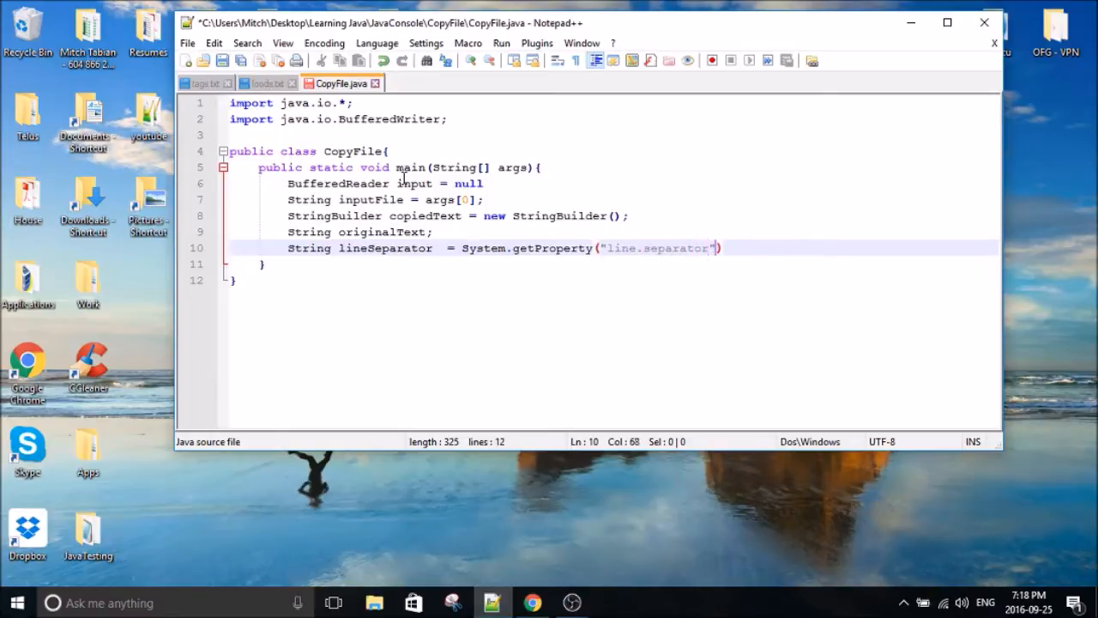
type(";")
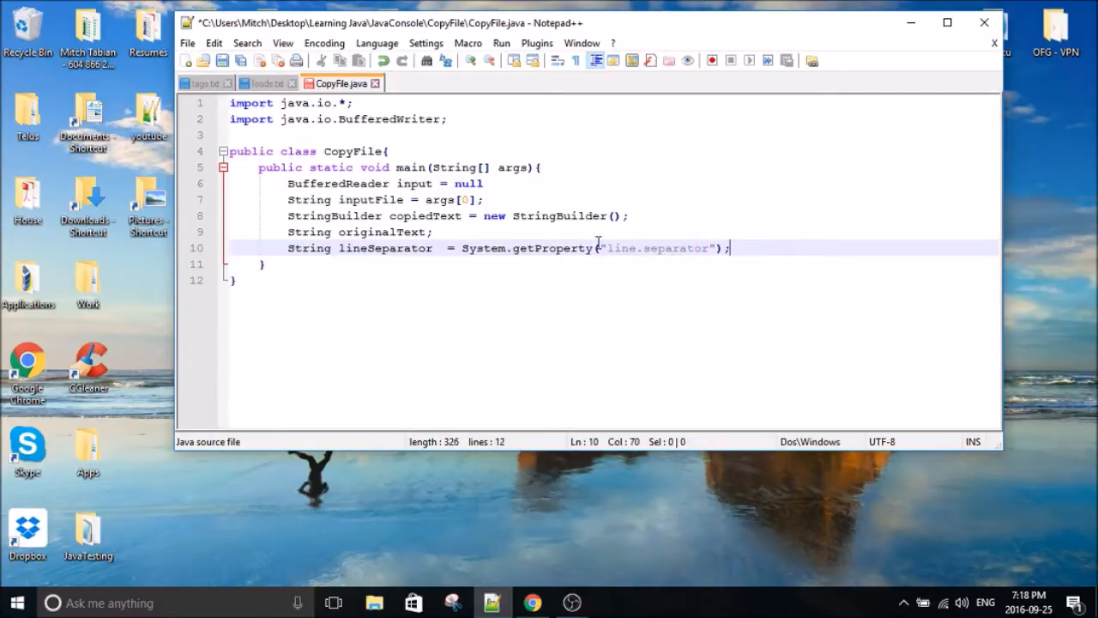
Check the food list in foods.txt, then continue on a new line in CopyFile.java.
left_click(264, 82)
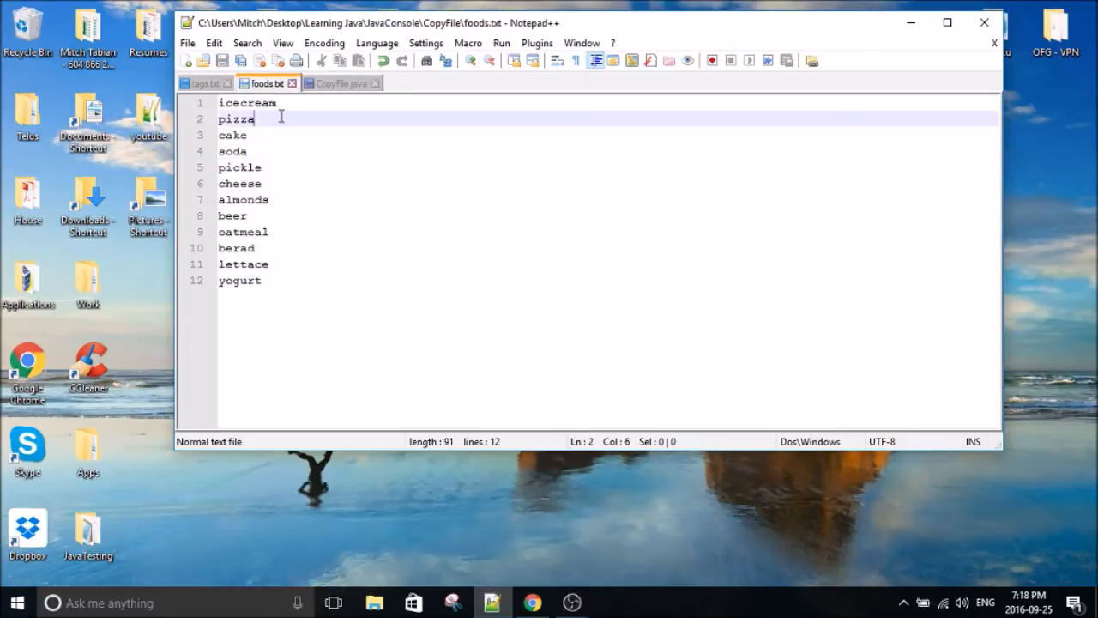
left_click(249, 151)
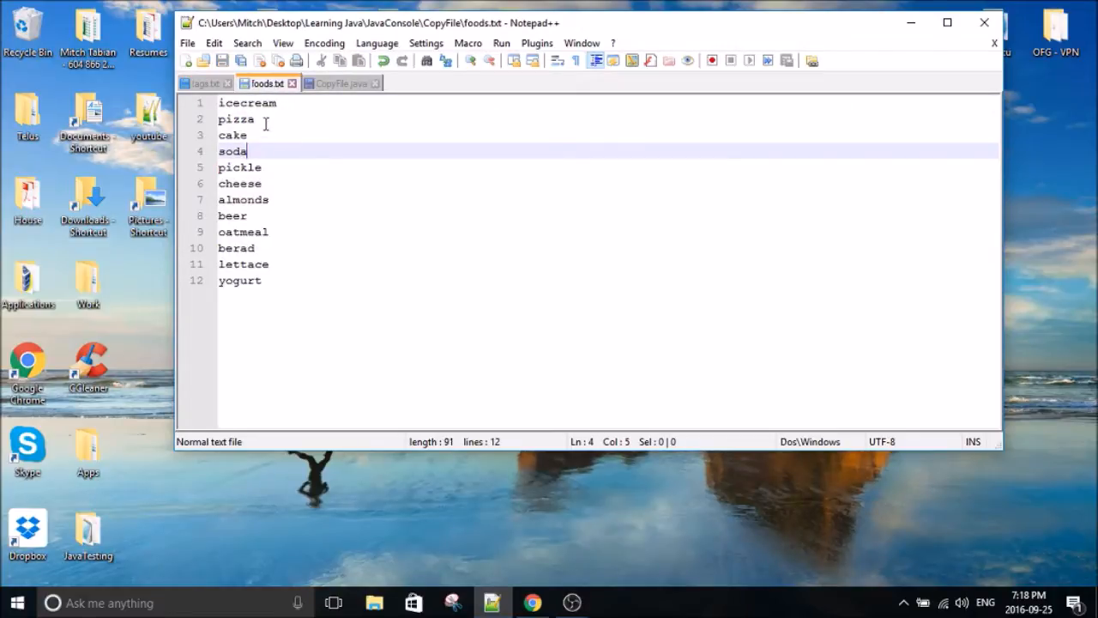
left_click(277, 103)
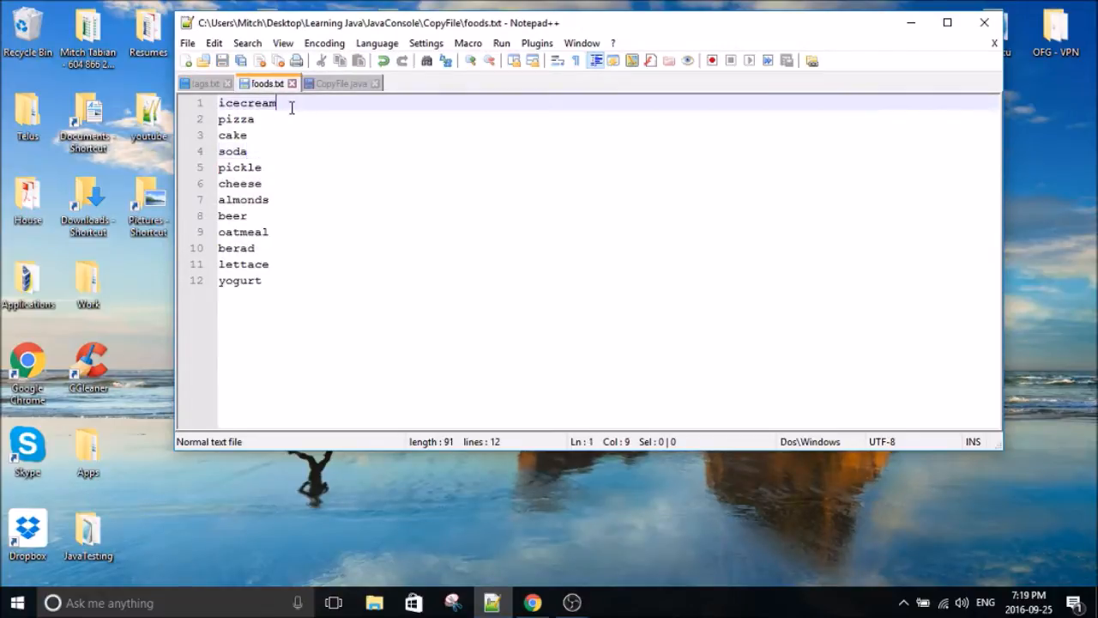
mouse_move(381, 103)
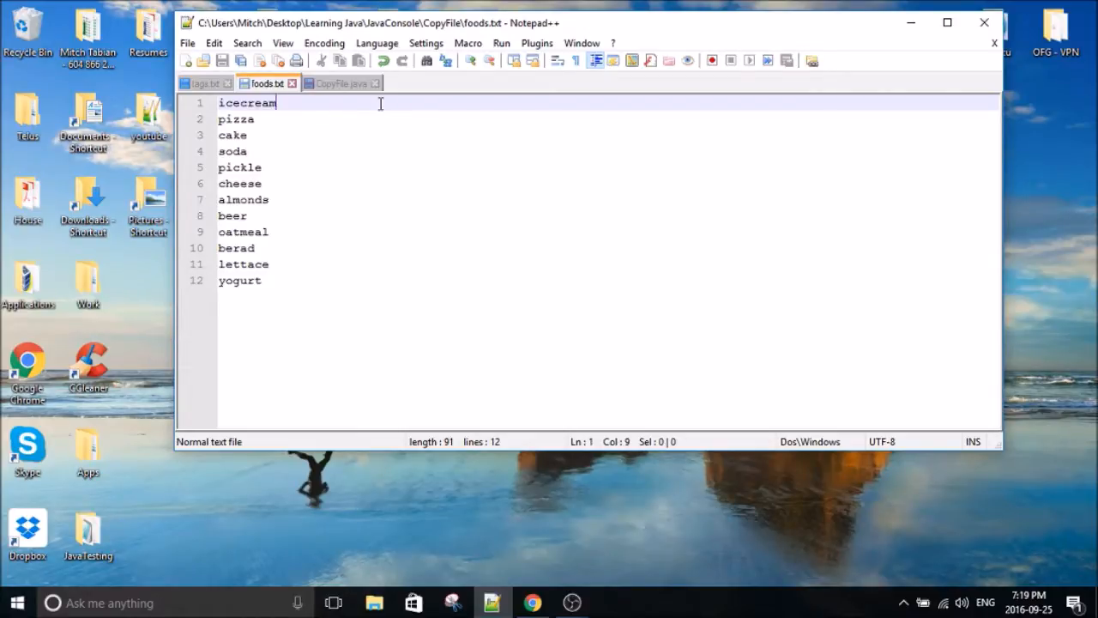
left_click(342, 83)
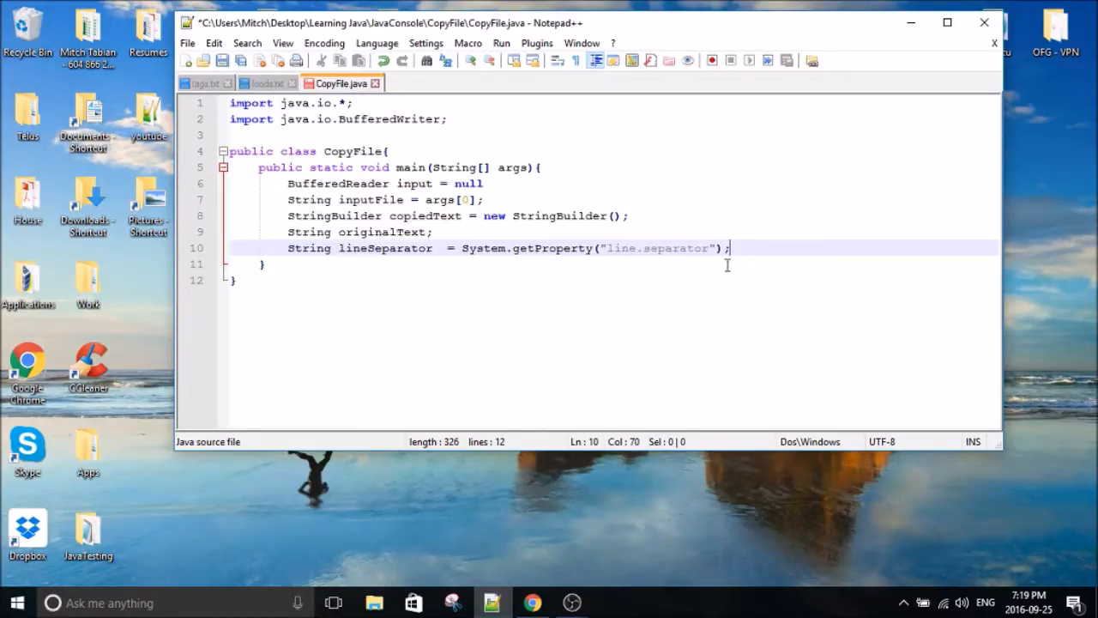
key("Enter")
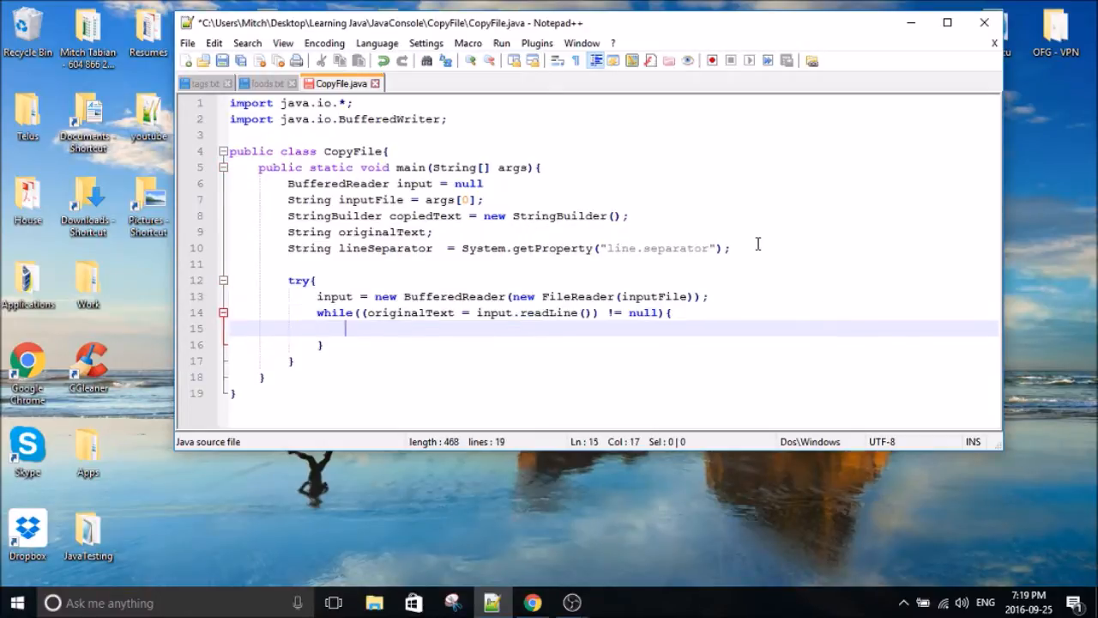
Append originalText + lineSeparator to copiedText in the loop, catch IOException, and make main throw IOException.
type("copiedText.append(originalText + lineSeparator);")
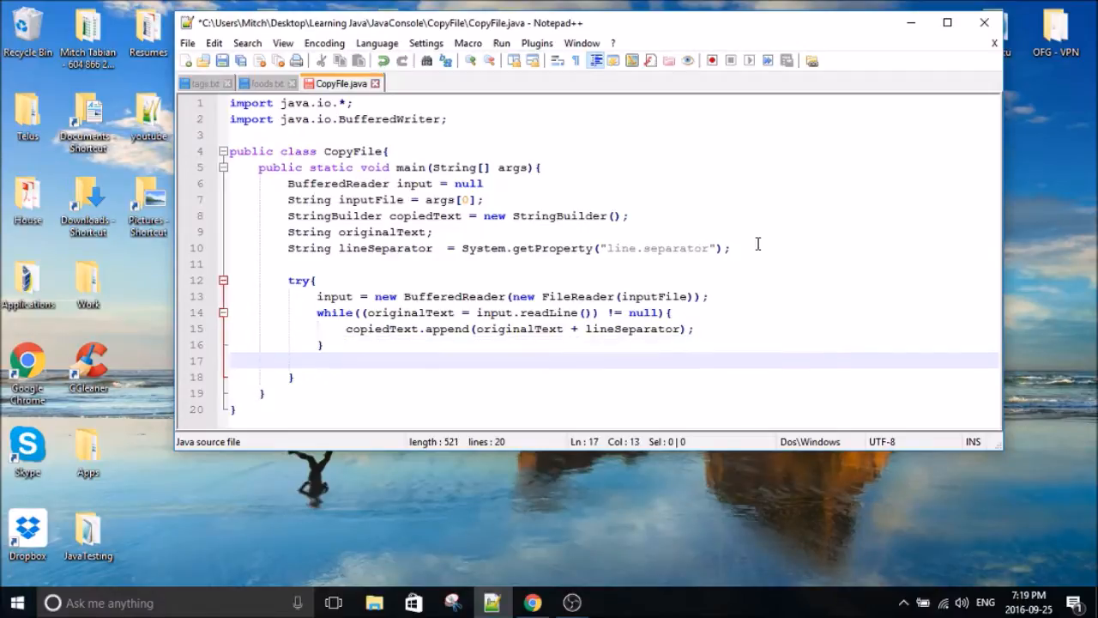
type("}catch(IOException e){")
type("System.out.println(e.toString());")
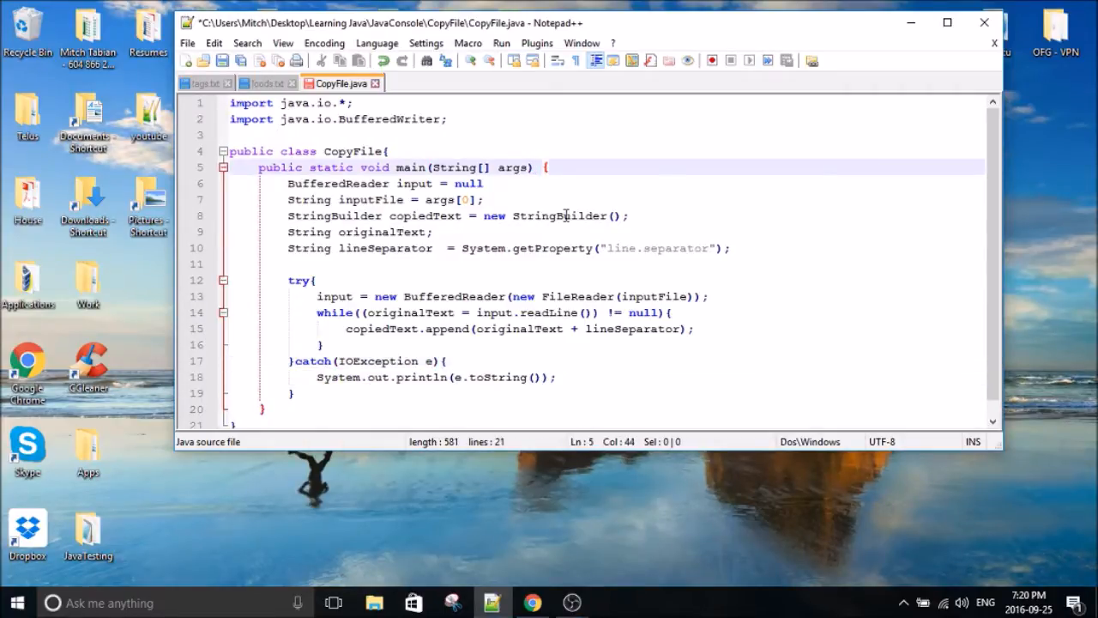
type("throws IOException")
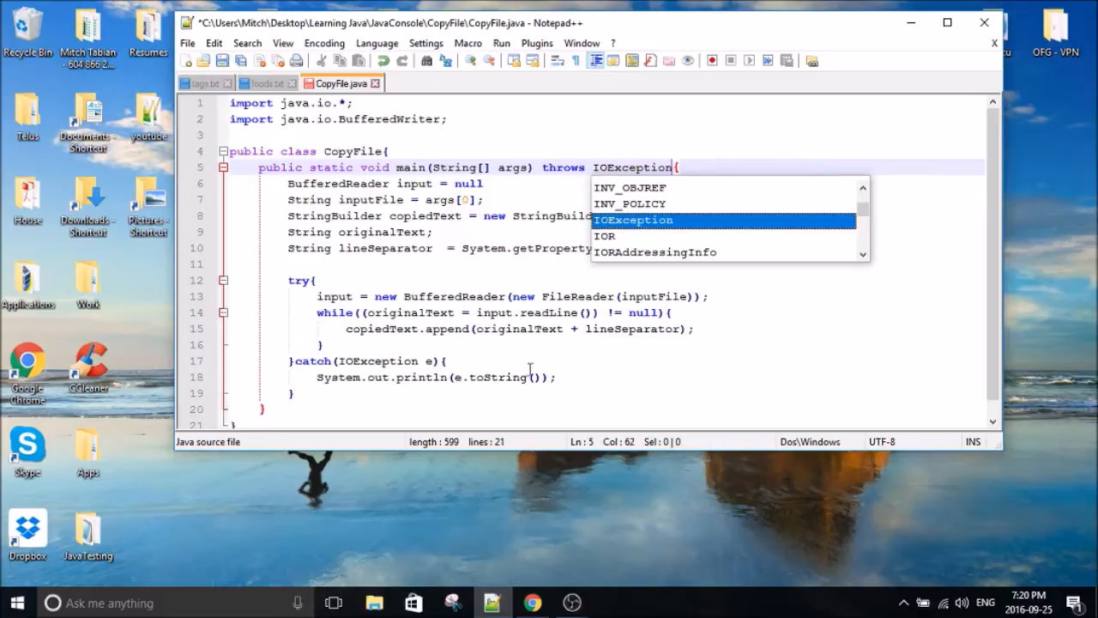
type("BufferWriter writer = null;")
type("System.out.println(\"\");")
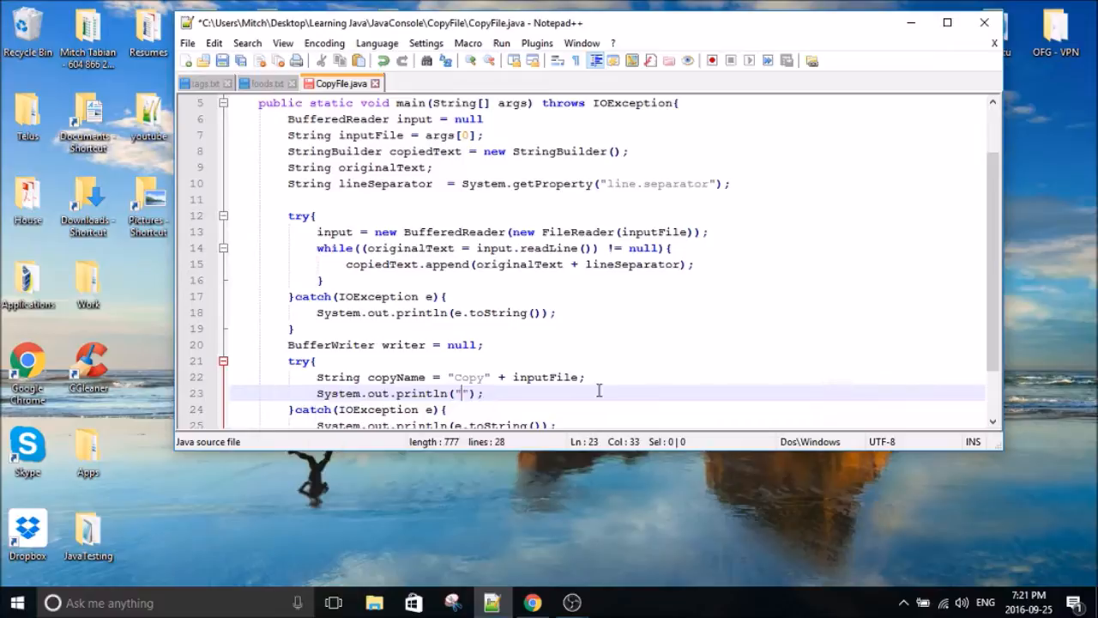
Print the new file name, create copiedFile, write via a BufferedWriter and close it in a finally block.
type("The new file is named:")
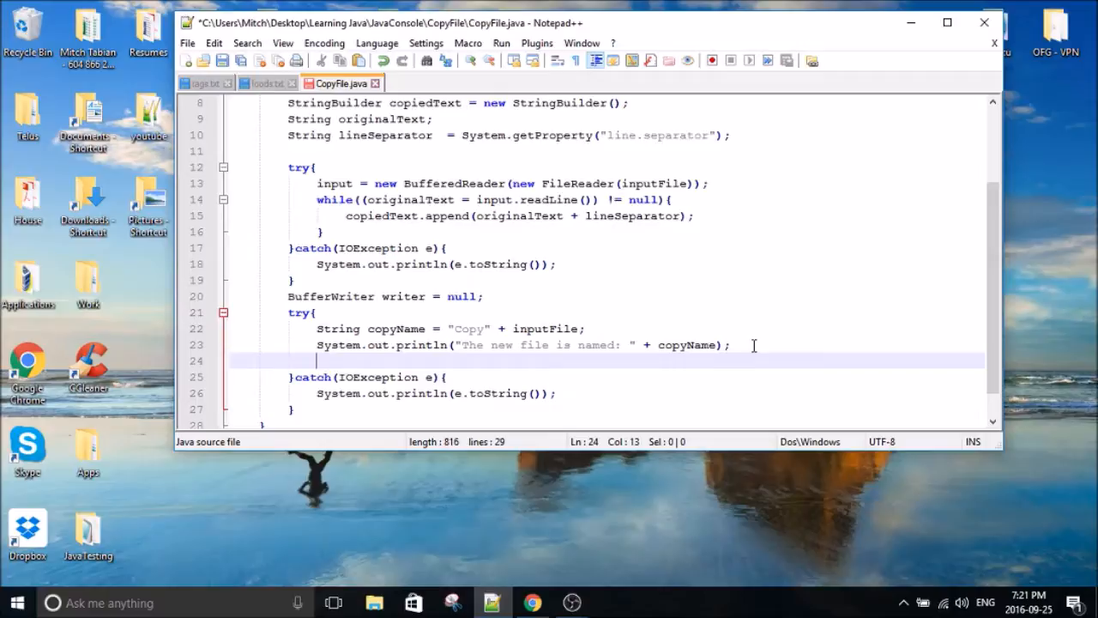
type("File")
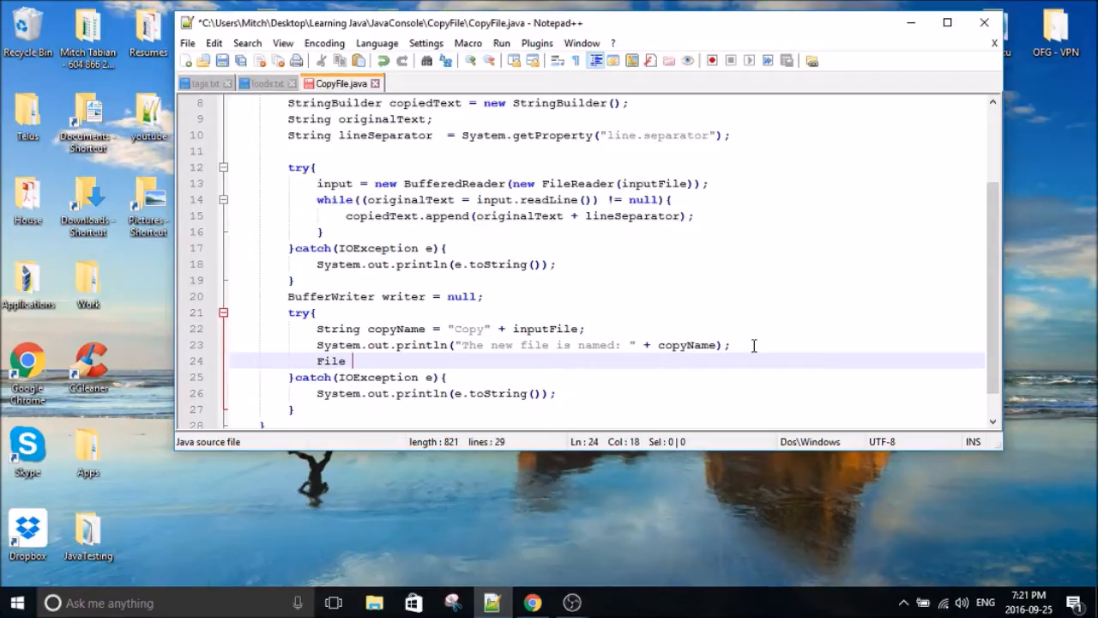
type("copiedFile = new File(copyName);")
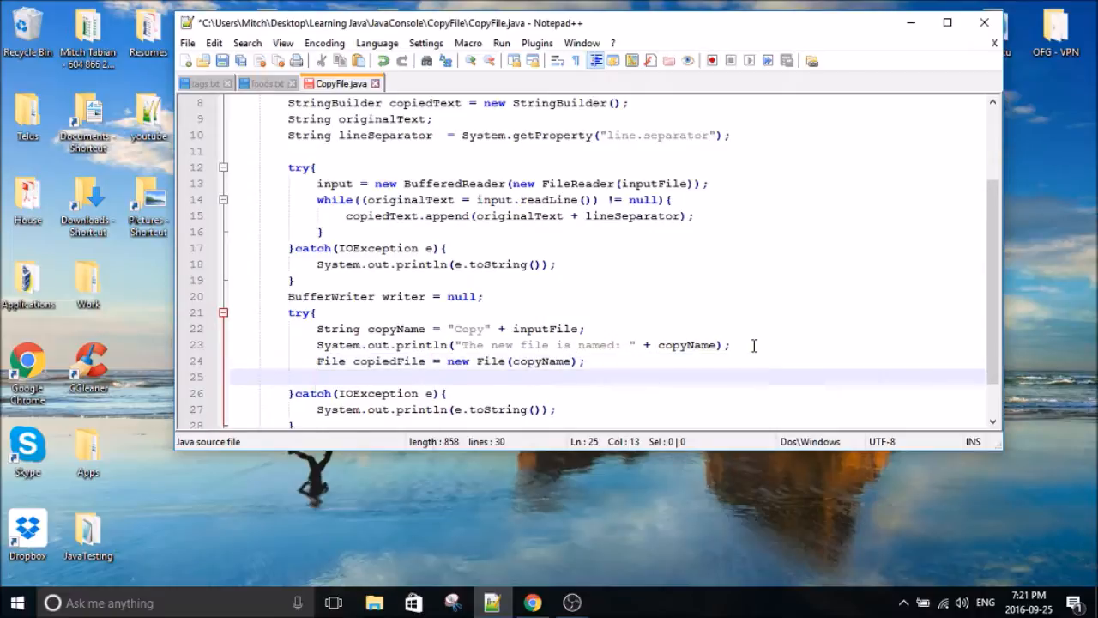
type("copiedFile.createNewFile();")
type("writer.write")
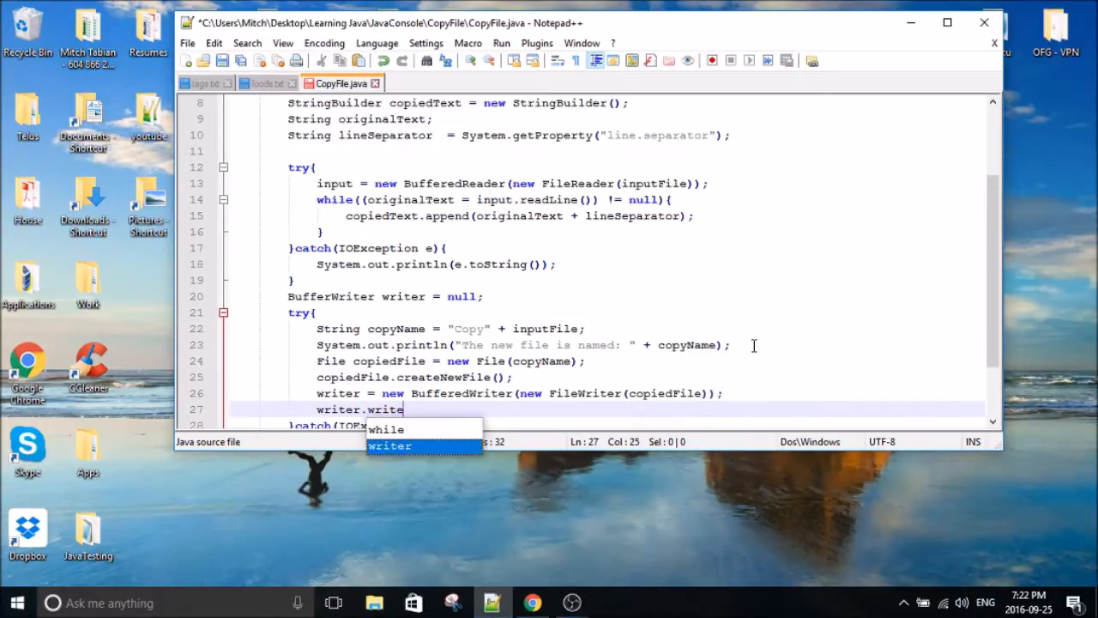
type("(copiedFile.toString());")
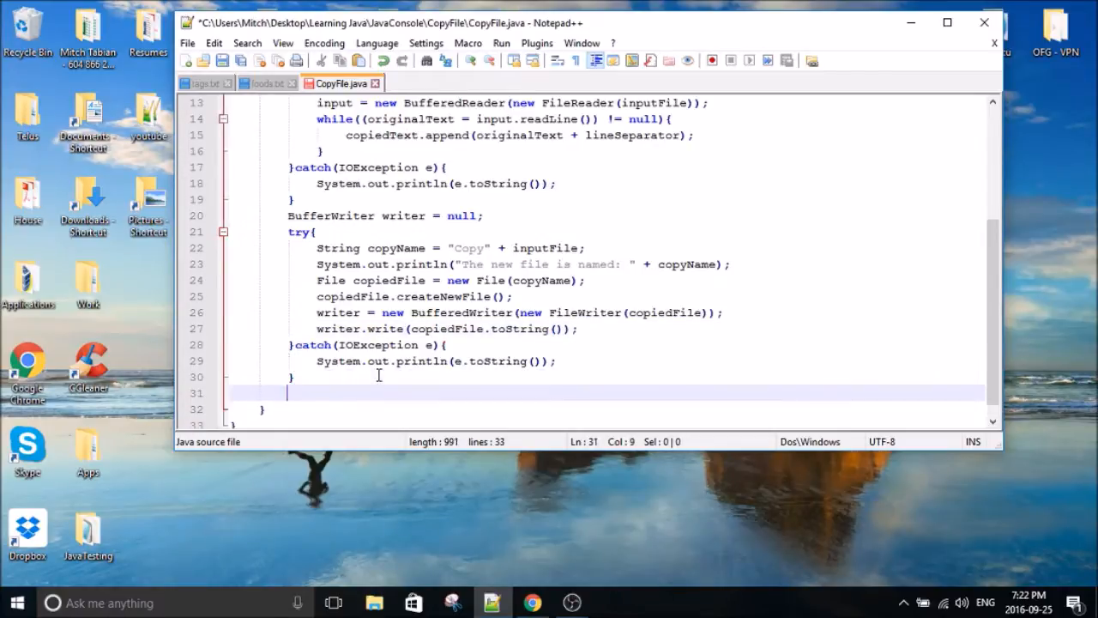
type("finally{")
type("writer.close();")
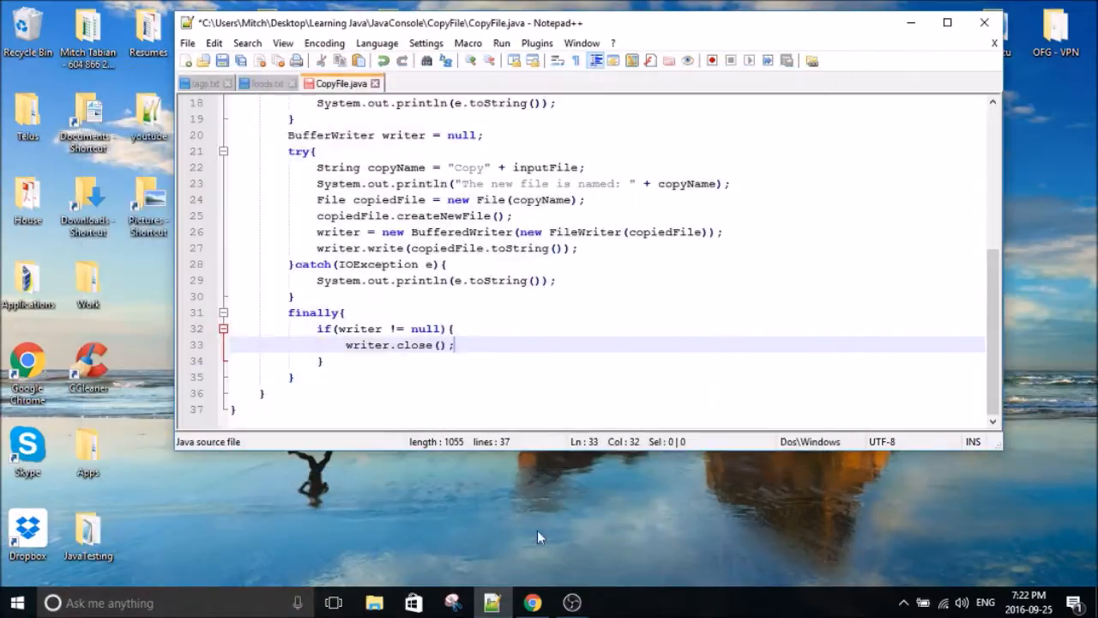
From a command window in the CopyFile folder, run javac CopyFile.java and start java CopyFile "foods.txt".
right_click(549, 387)
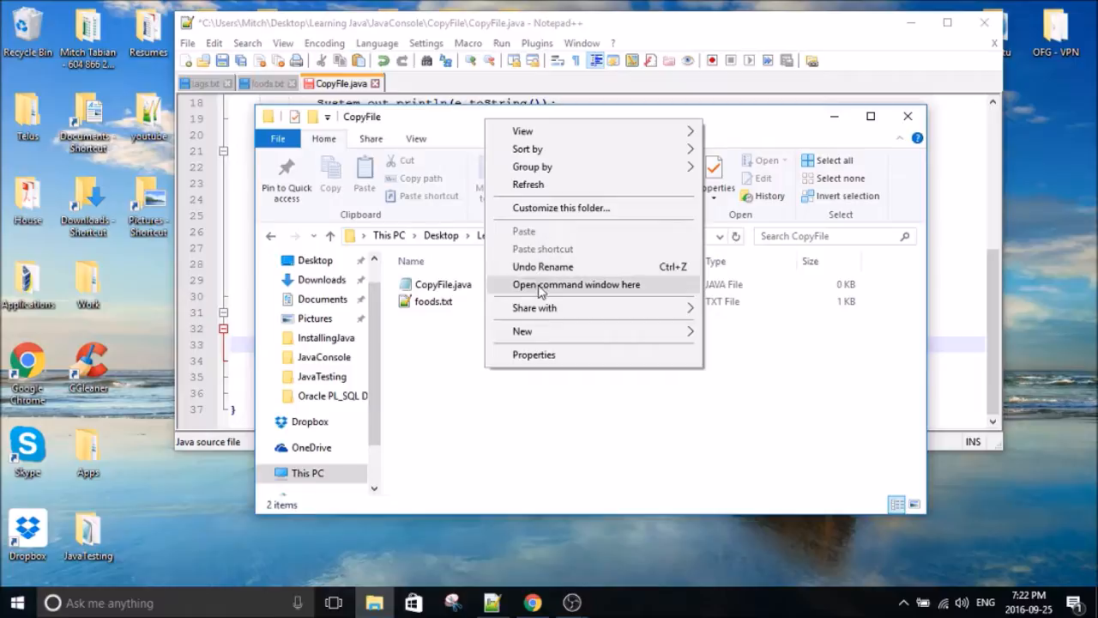
mouse_move(541, 307)
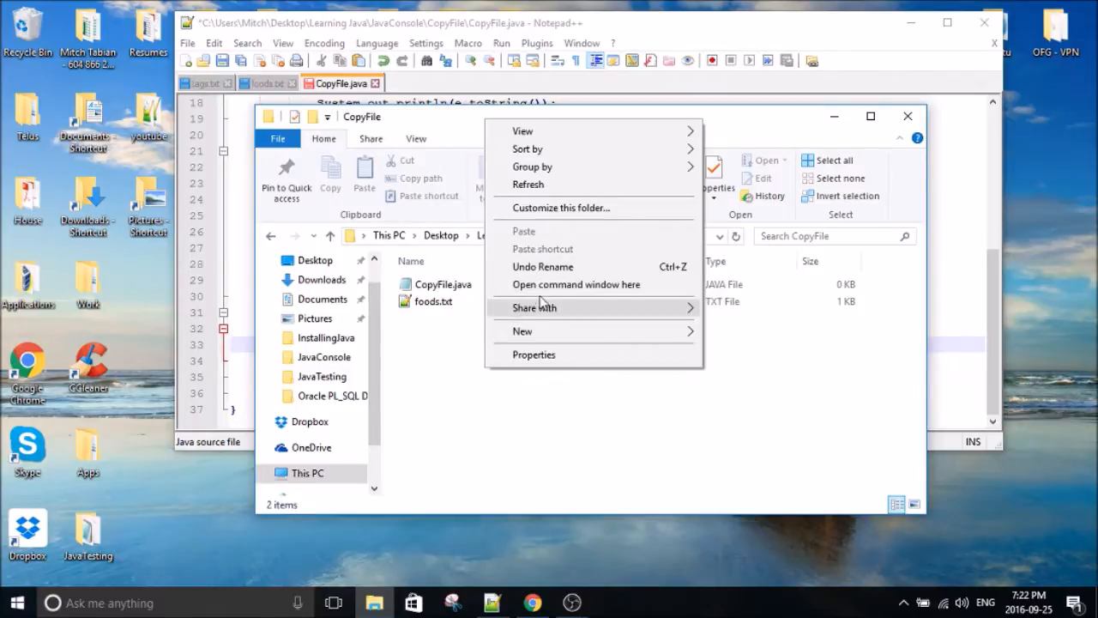
left_click(577, 285)
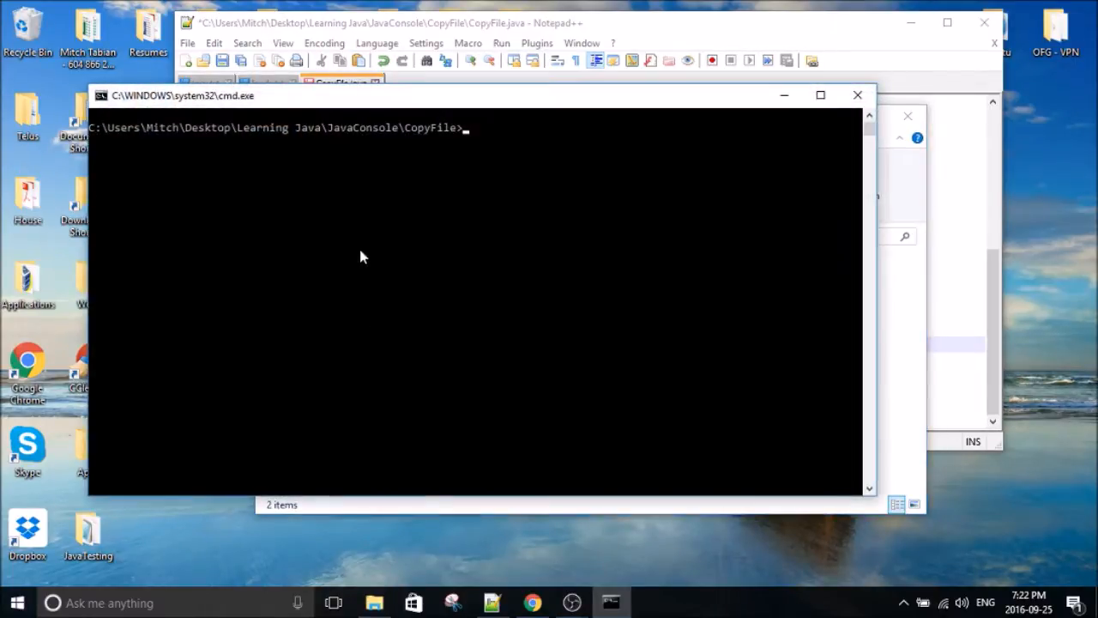
type("javac")
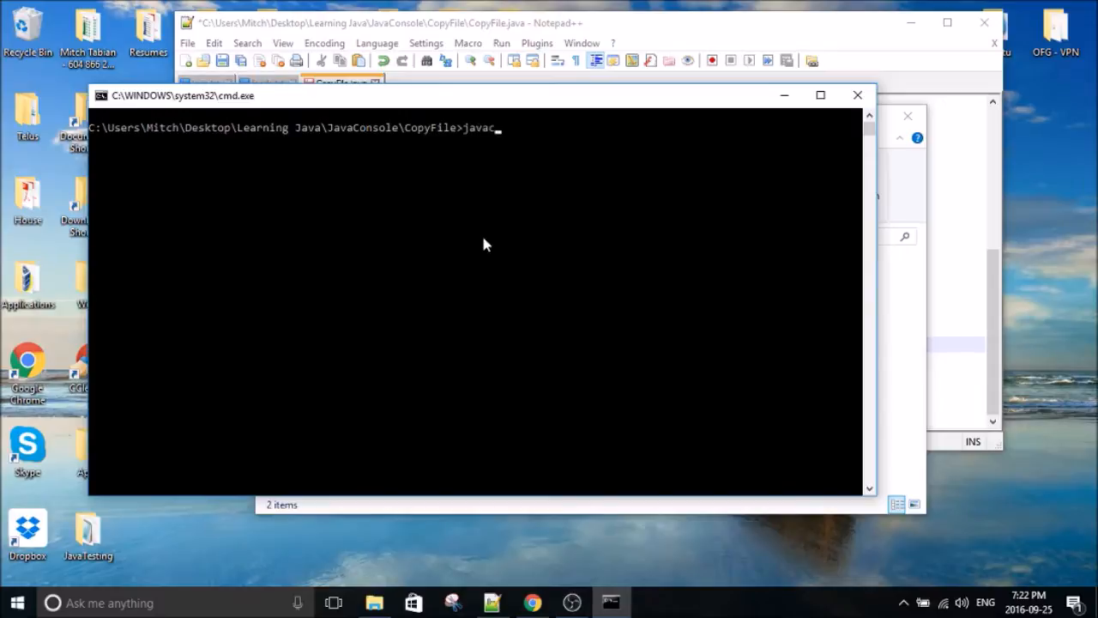
type("CopyFile.java")
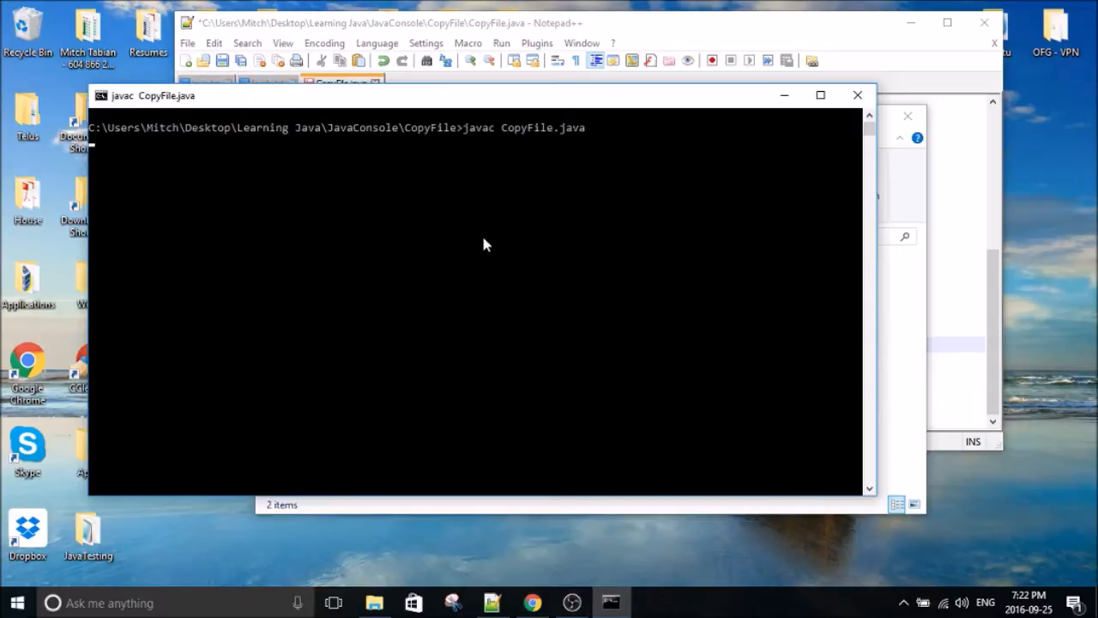
key("Return")
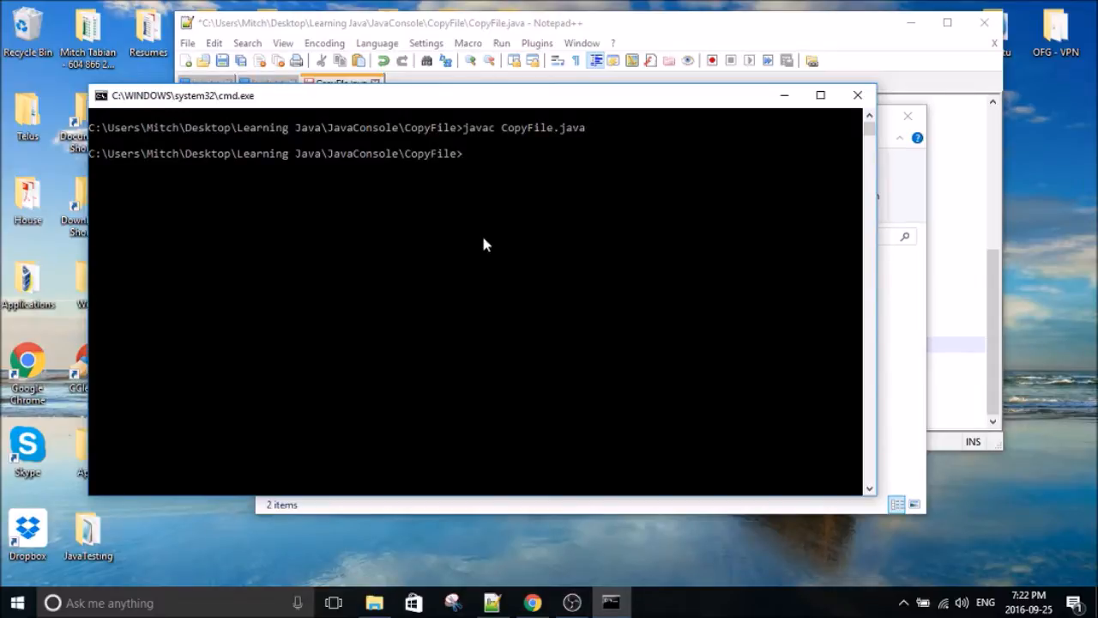
type("java c")
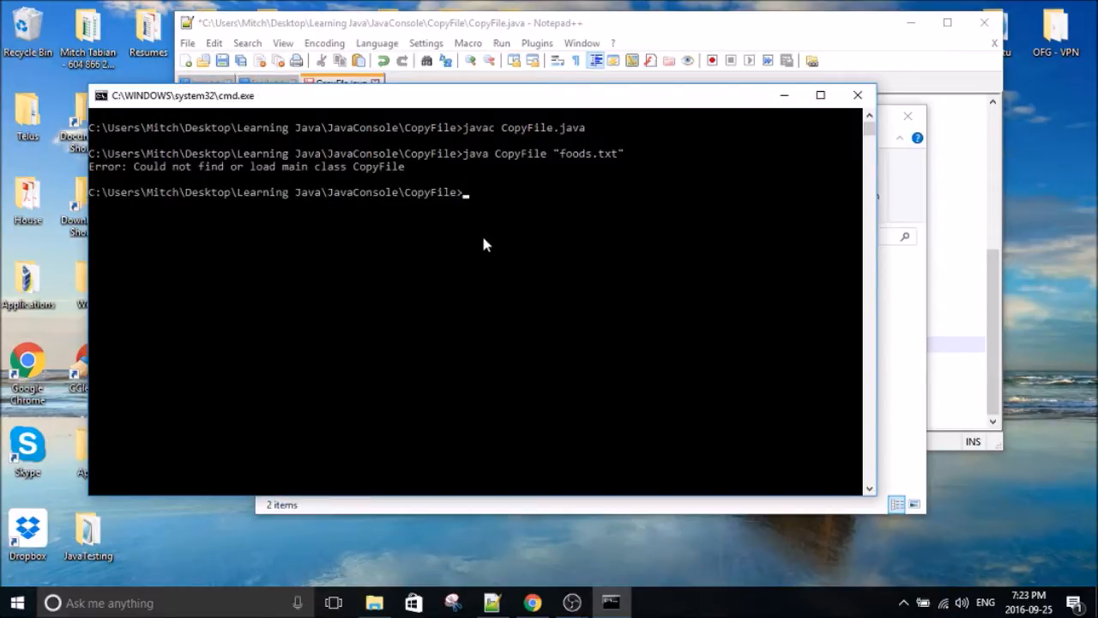
mouse_move(216, 192)
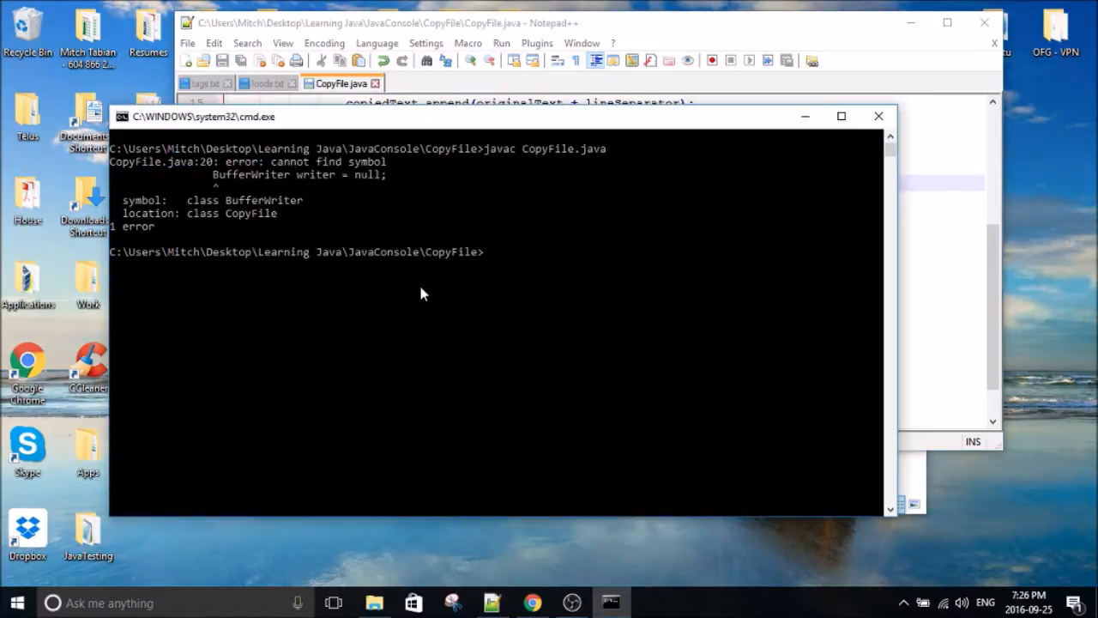
Recompile CopyFile.java, run it on foods.txt producing Copyfoods.txt, and return to the CopyFile folder.
key("Return")
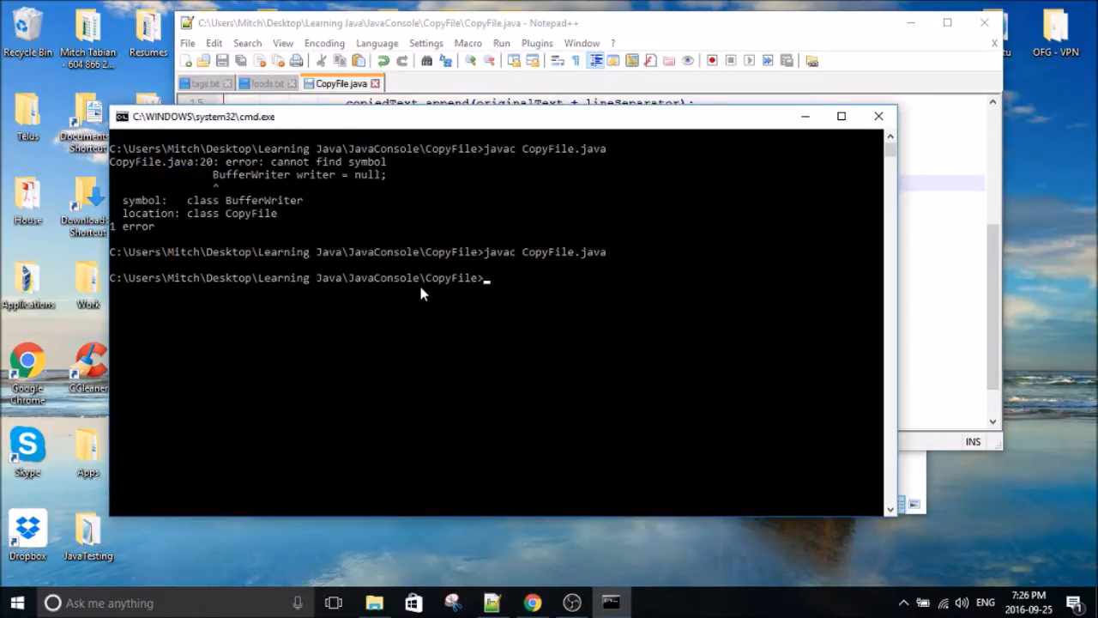
type("java CopyFile \"foods.txt")
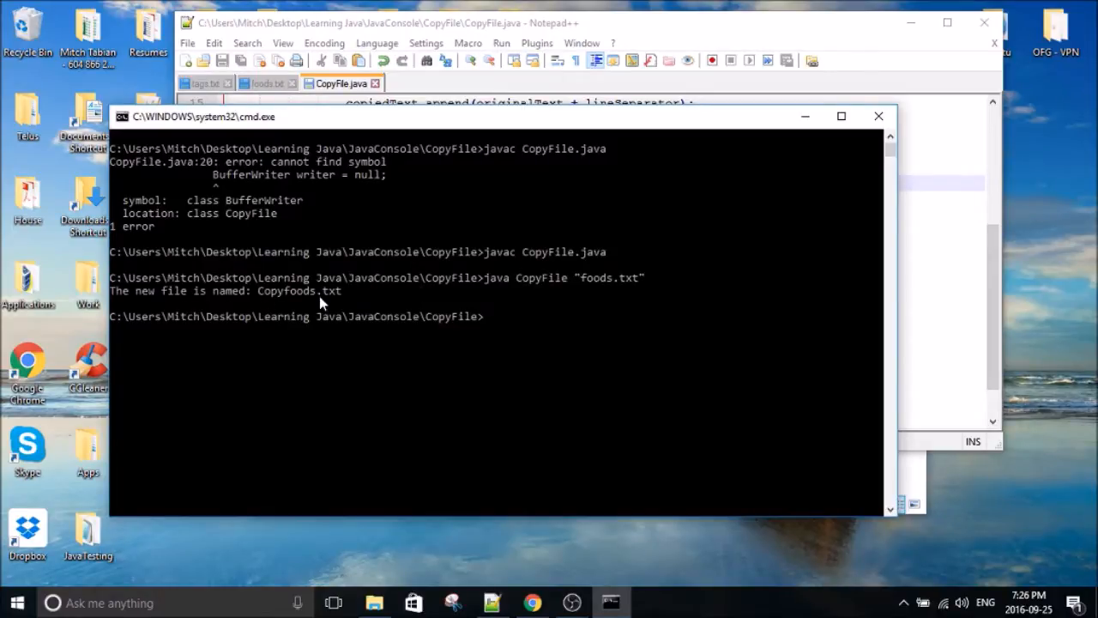
left_click(374, 602)
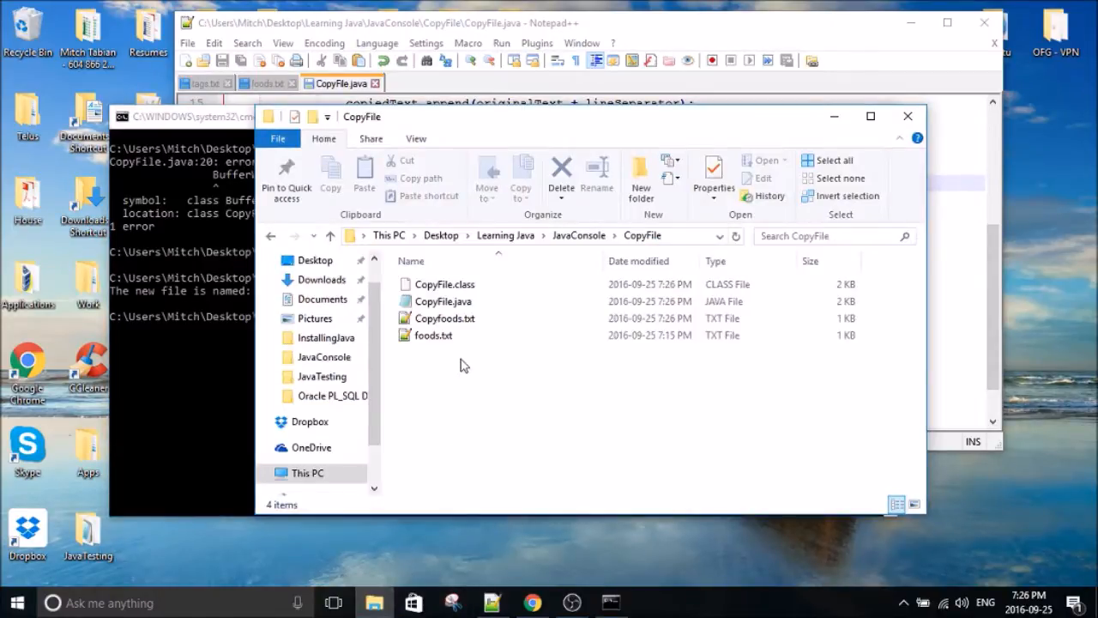
Inspect Copyfoods.txt, then select the copiedFile argument in writer.write to replace it with copiedText.
left_click(444, 317)
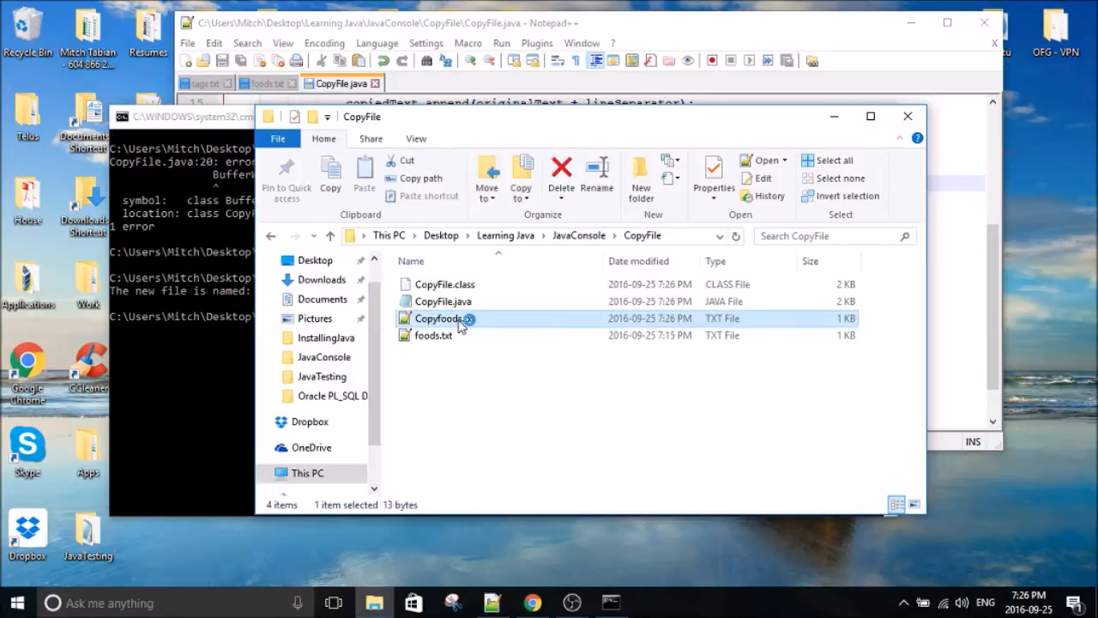
double_click(438, 317)
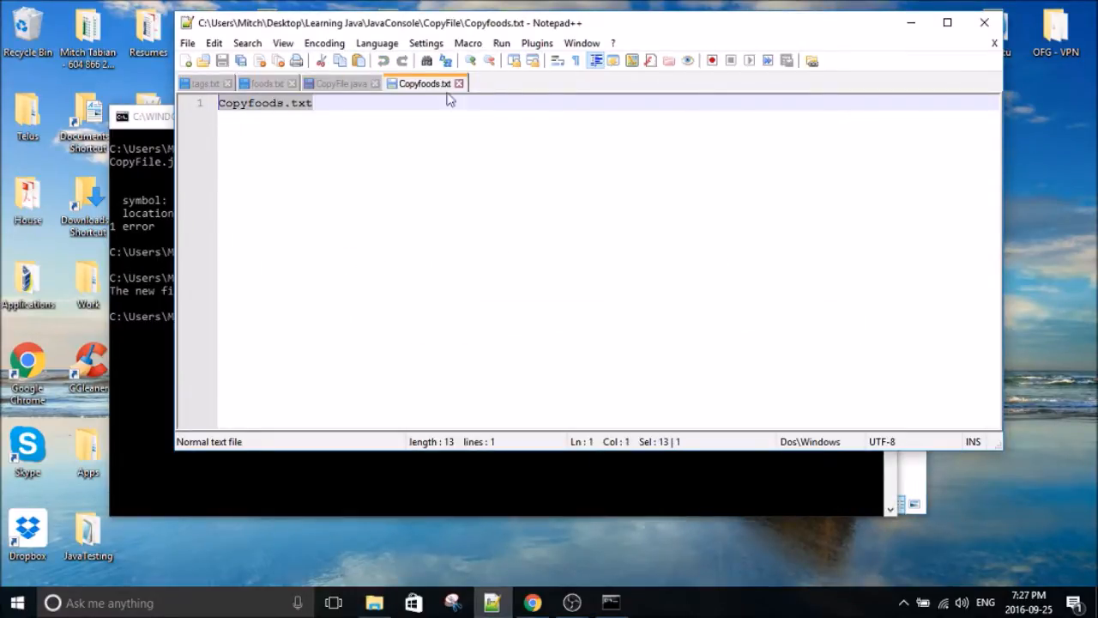
left_click(340, 82)
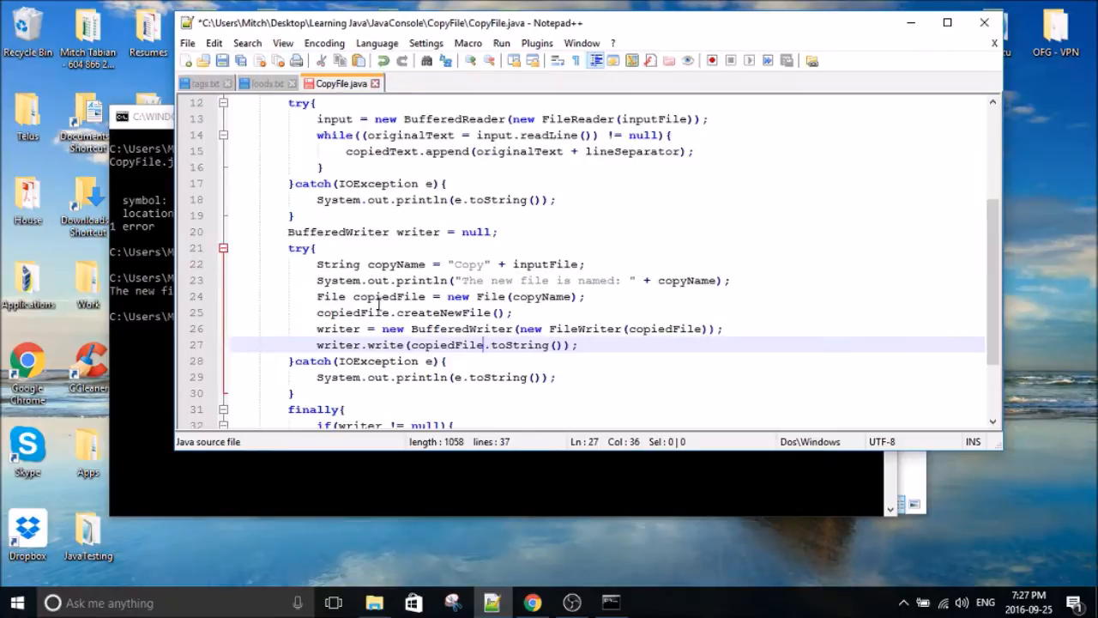
double_click(421, 344)
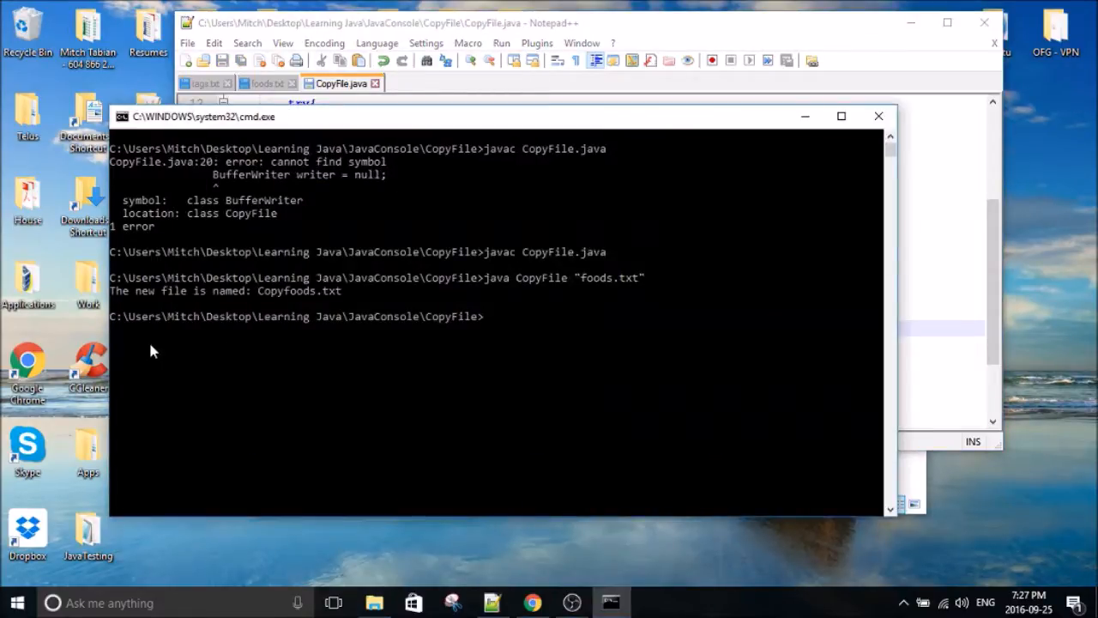
Recompile CopyFile.java with javac and reopen Copyfoods.txt to verify the 12 copied food lines.
type("javac CopyFile.java")
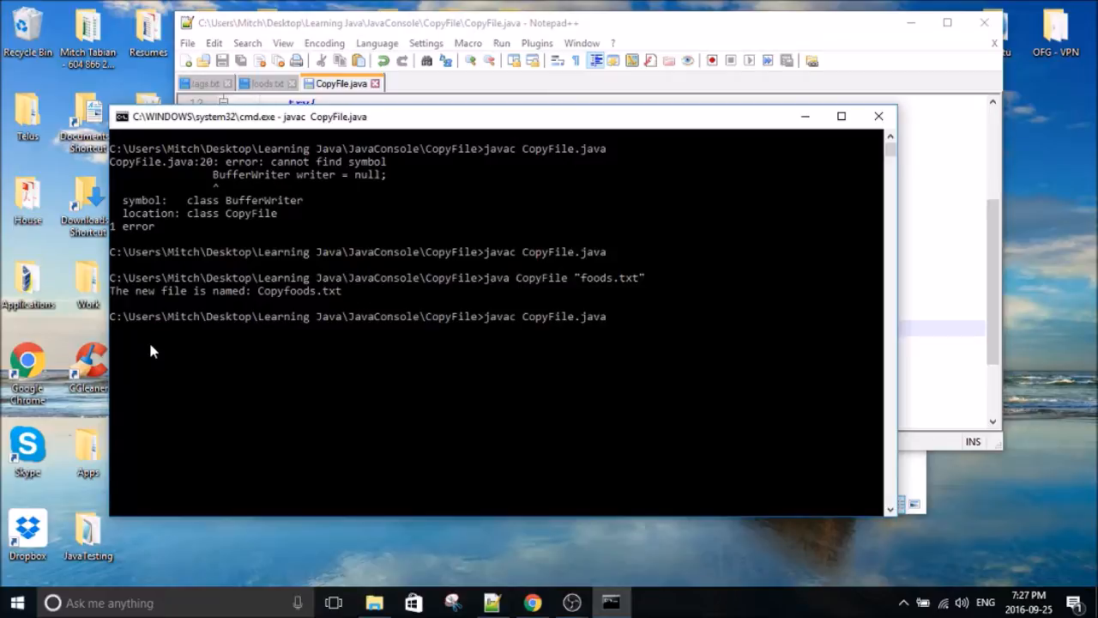
key("Return")
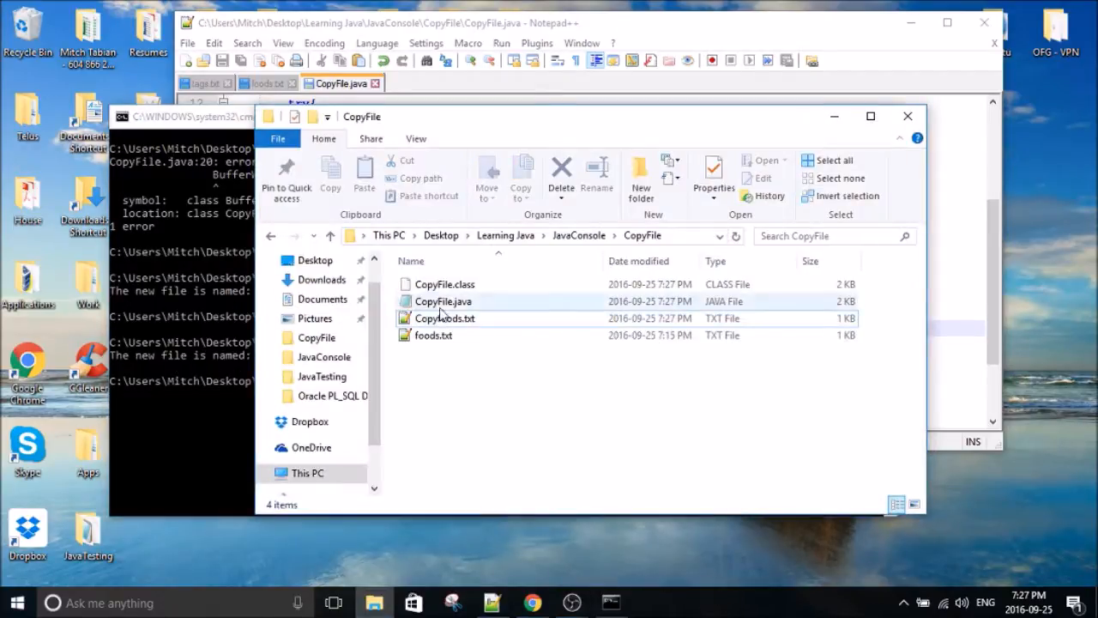
double_click(446, 317)
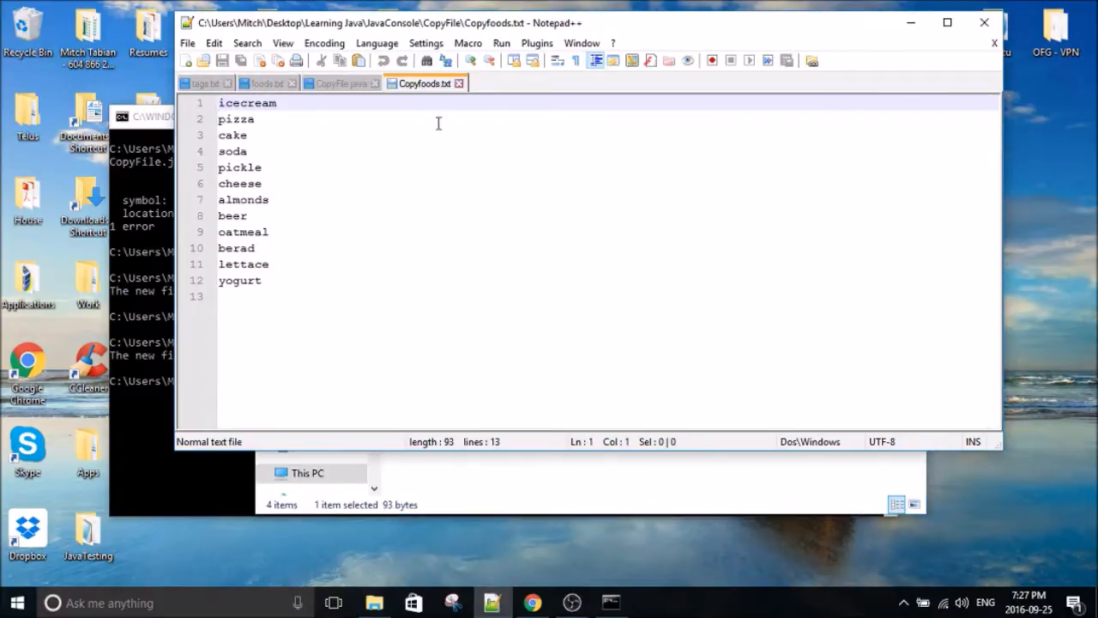